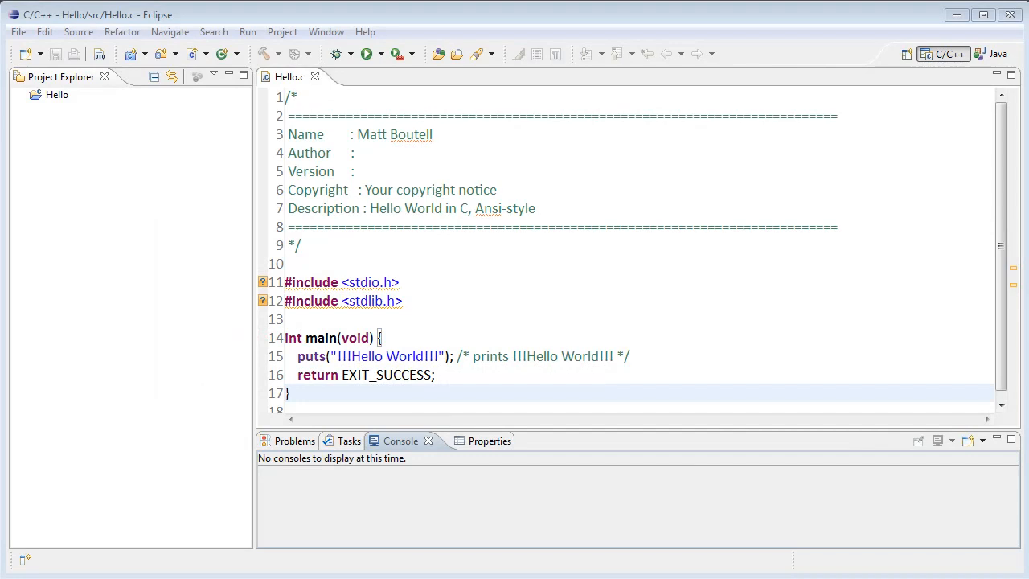
mouse_move(683, 377)
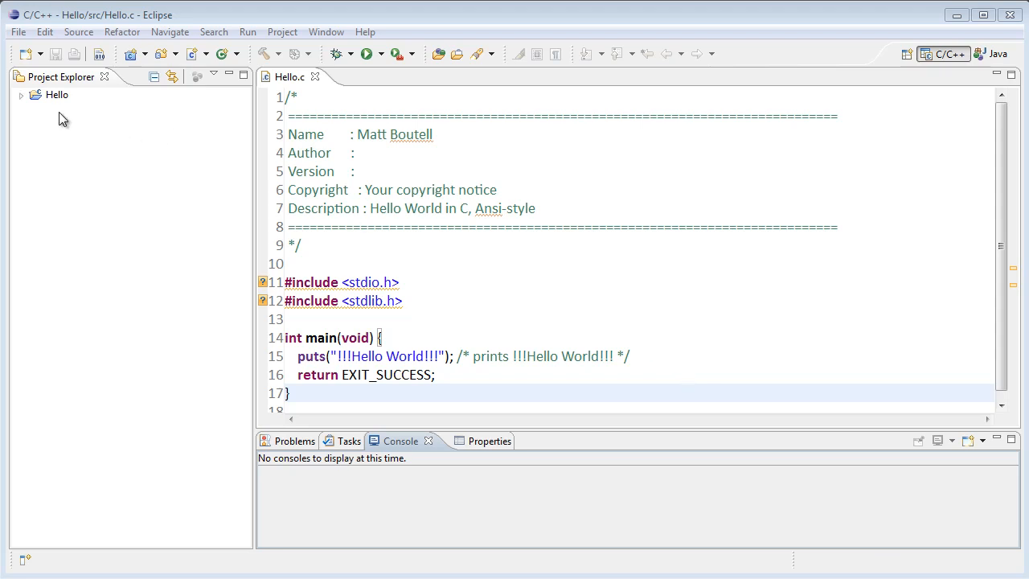
Close the Hello project from its Project Explorer context menu.
left_click(58, 94)
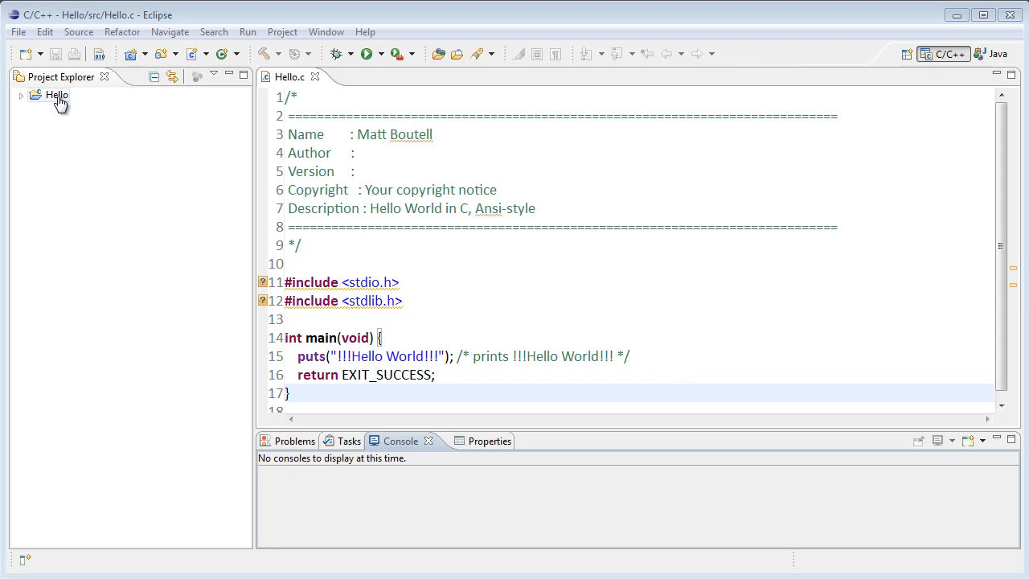
left_click(56, 95)
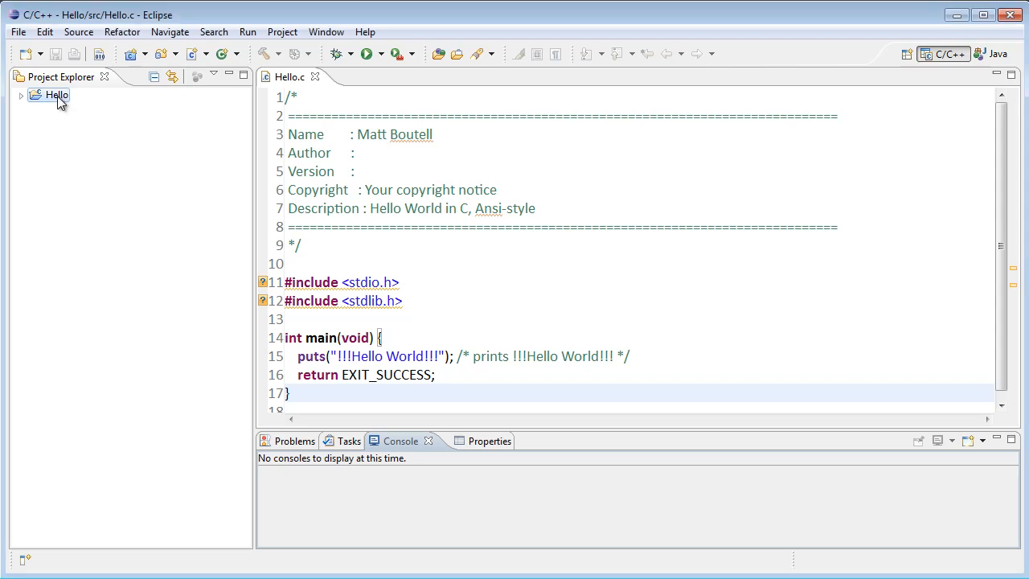
right_click(56, 95)
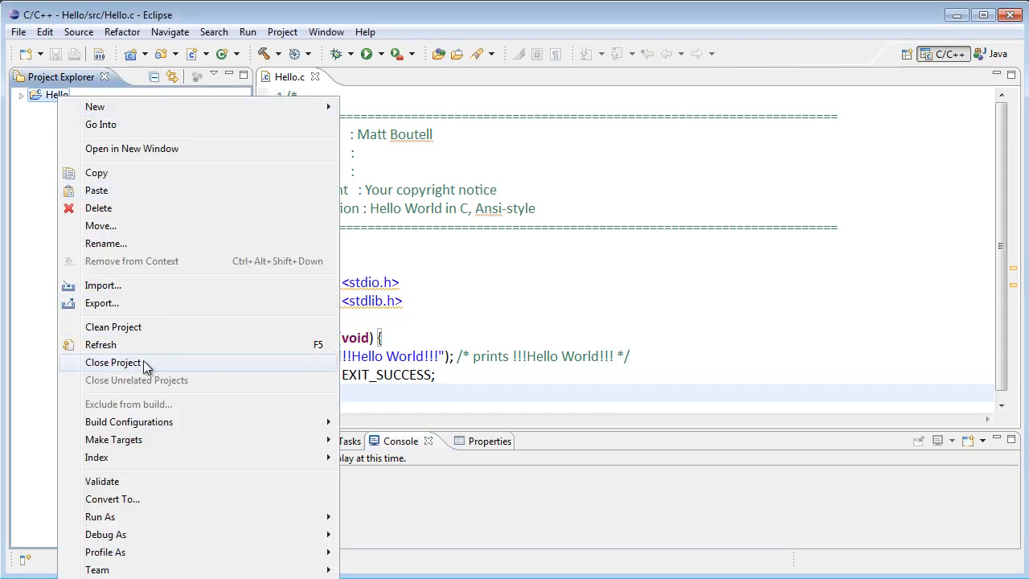
left_click(113, 364)
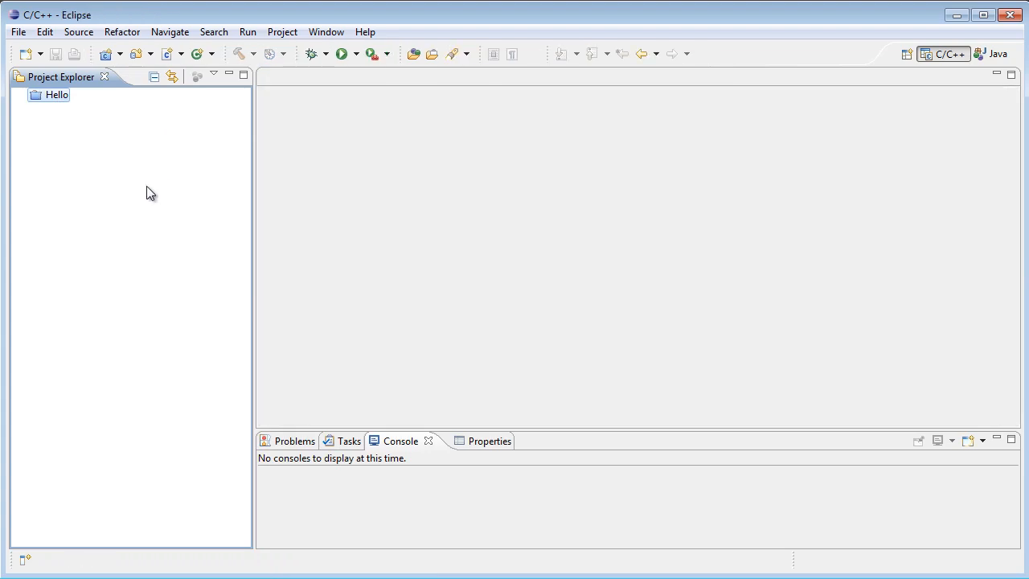
mouse_move(110, 199)
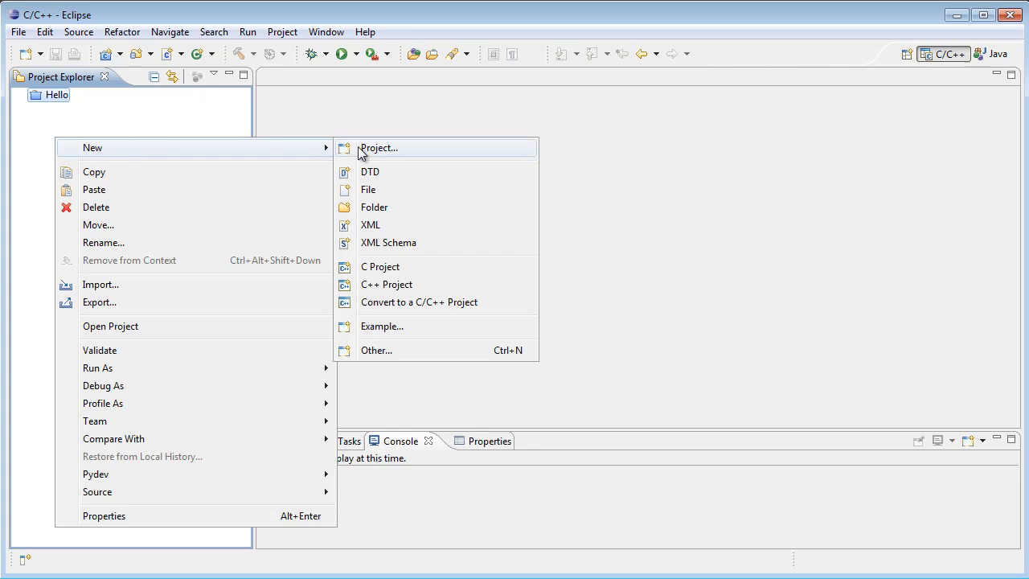
mouse_move(402, 267)
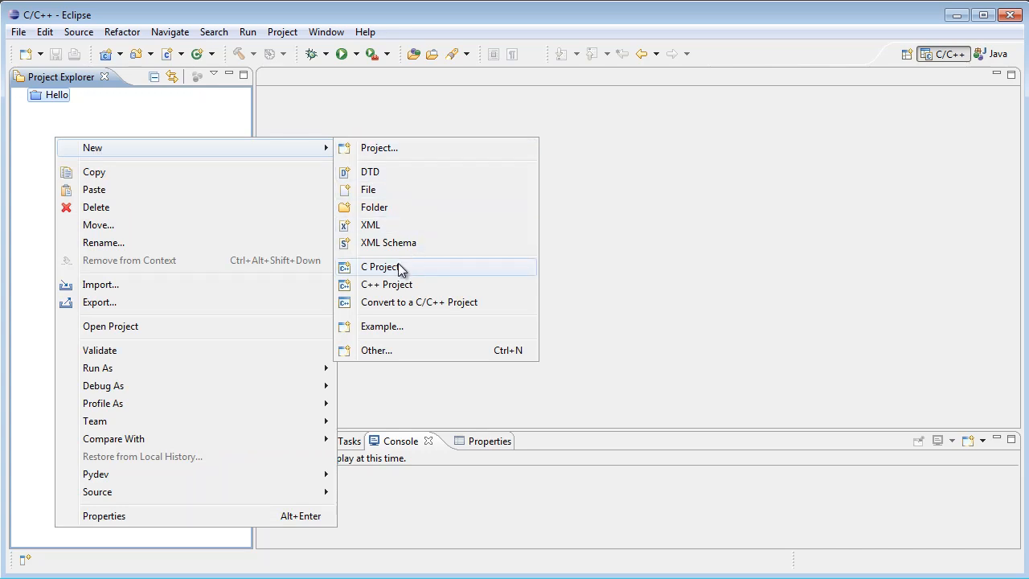
Create a Hello World ANSI C project named SquareRoot and finish the wizard.
left_click(379, 267)
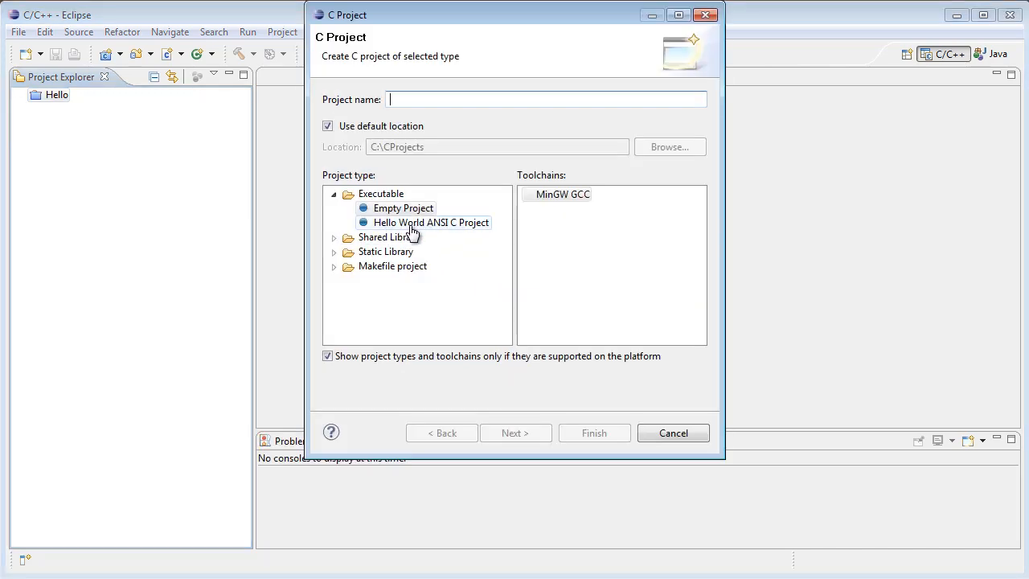
left_click(431, 222)
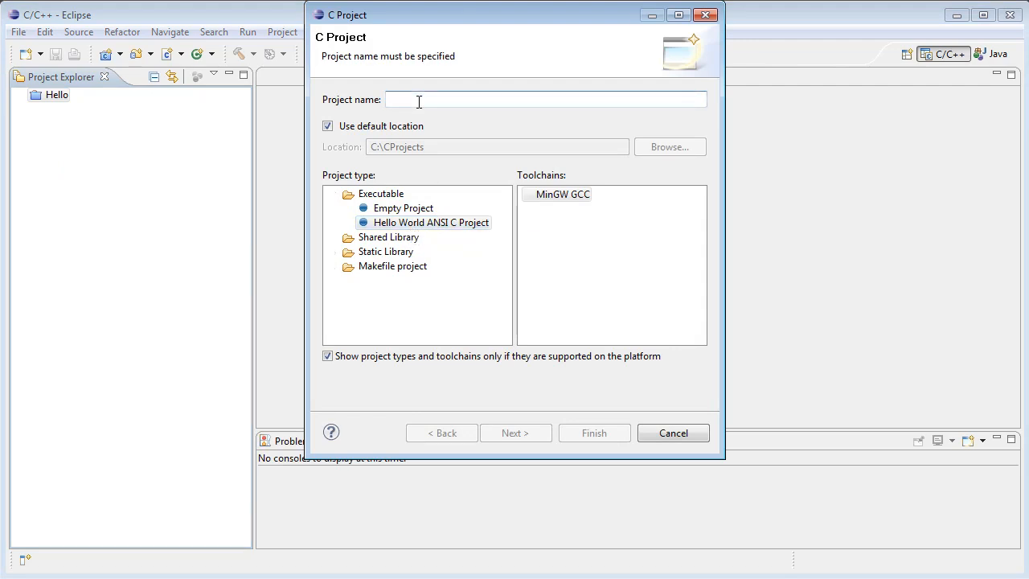
type("Sqau")
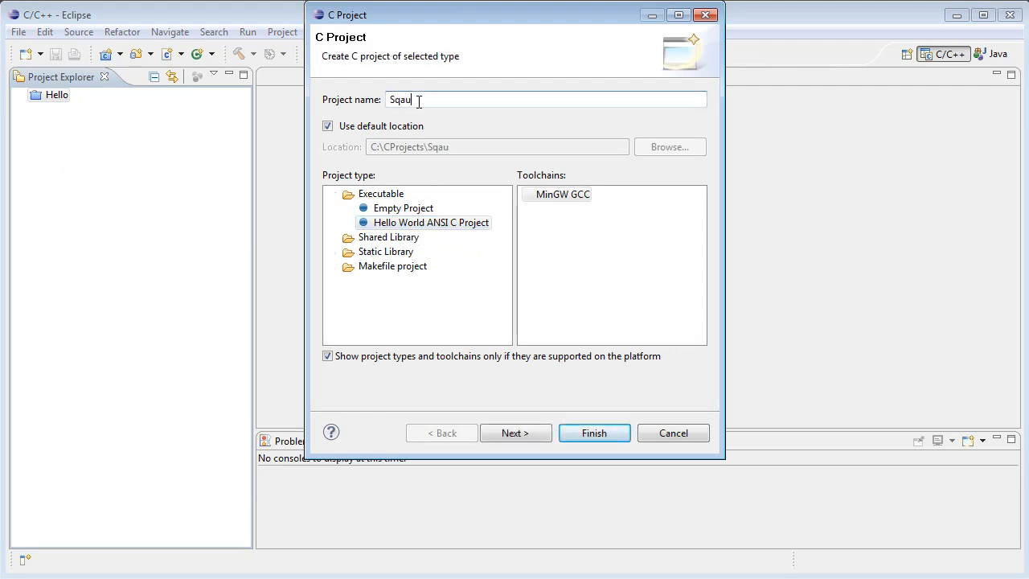
type("SquareRo")
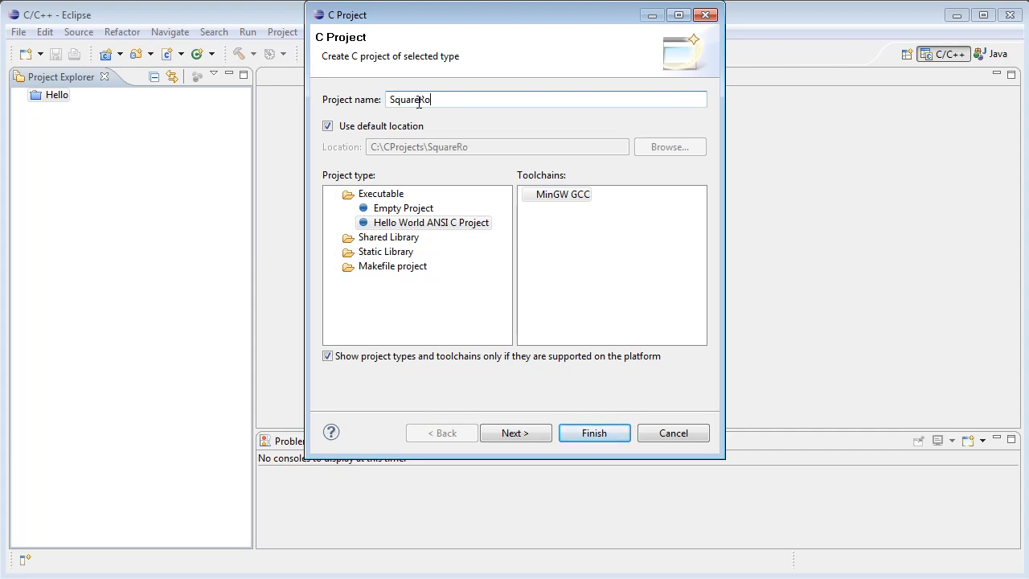
type("ot")
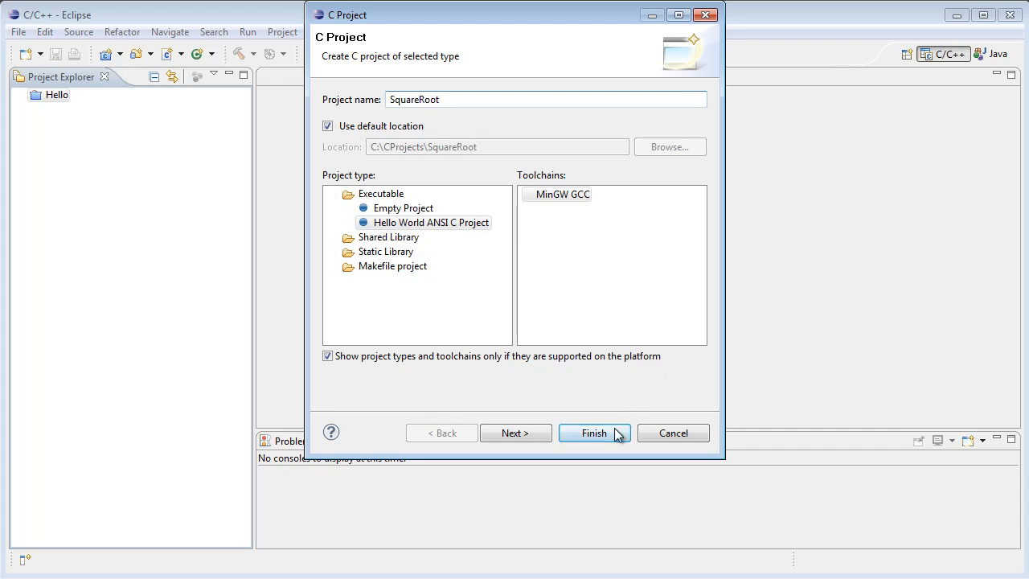
left_click(594, 433)
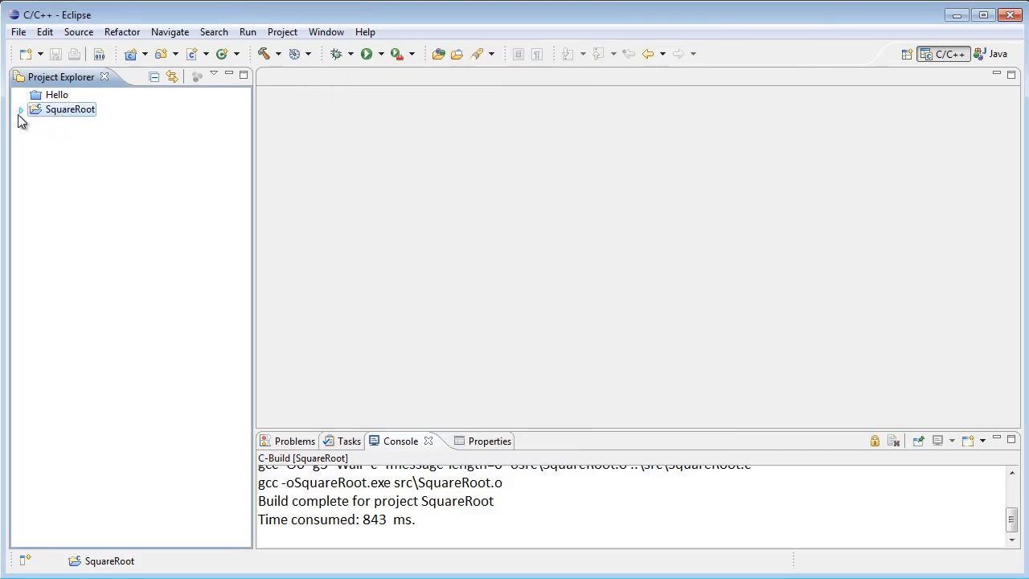
Expand SquareRoot and src, then open SquareRoot.c in the editor.
left_click(21, 109)
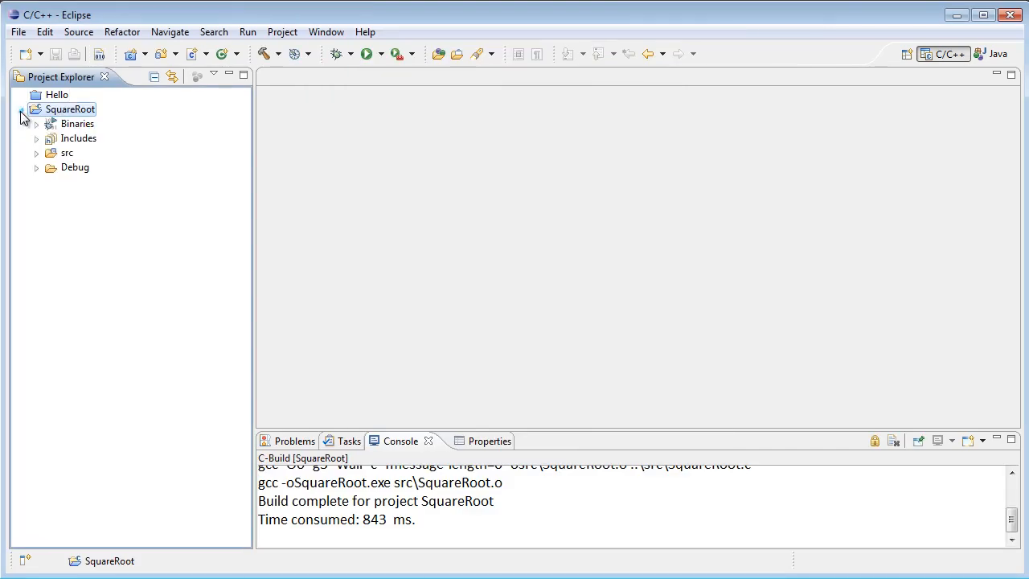
left_click(37, 153)
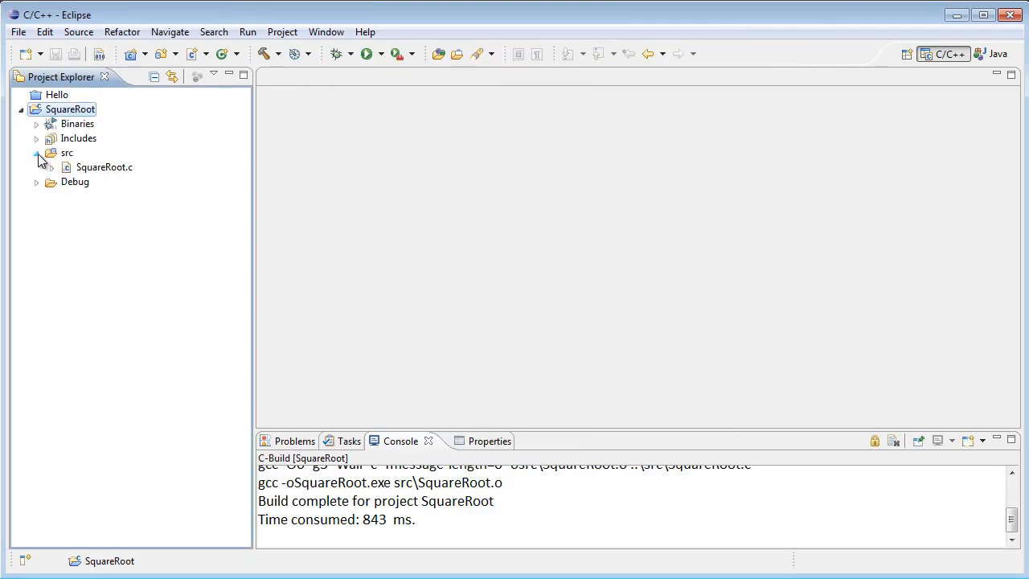
left_click(102, 166)
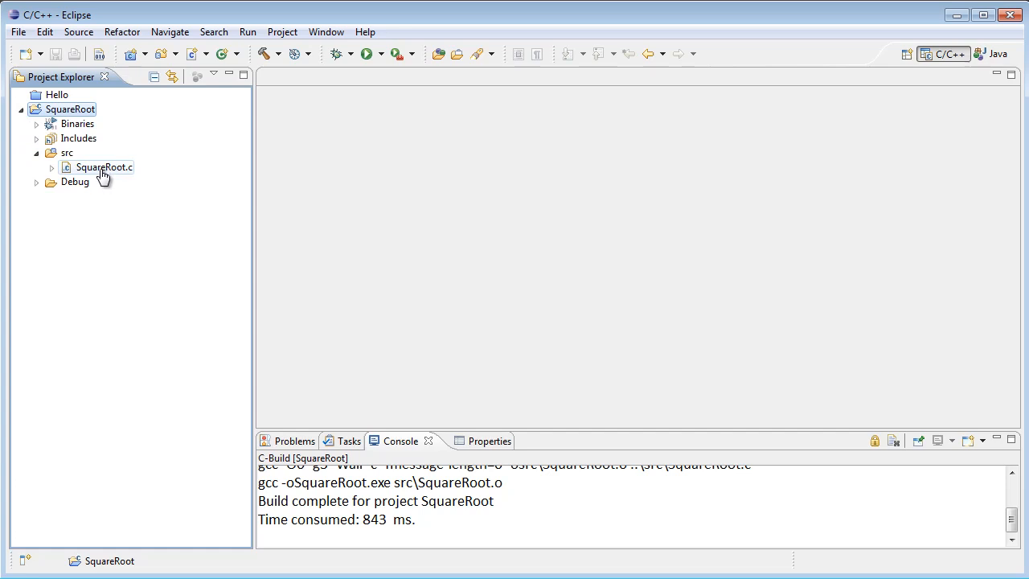
double_click(103, 166)
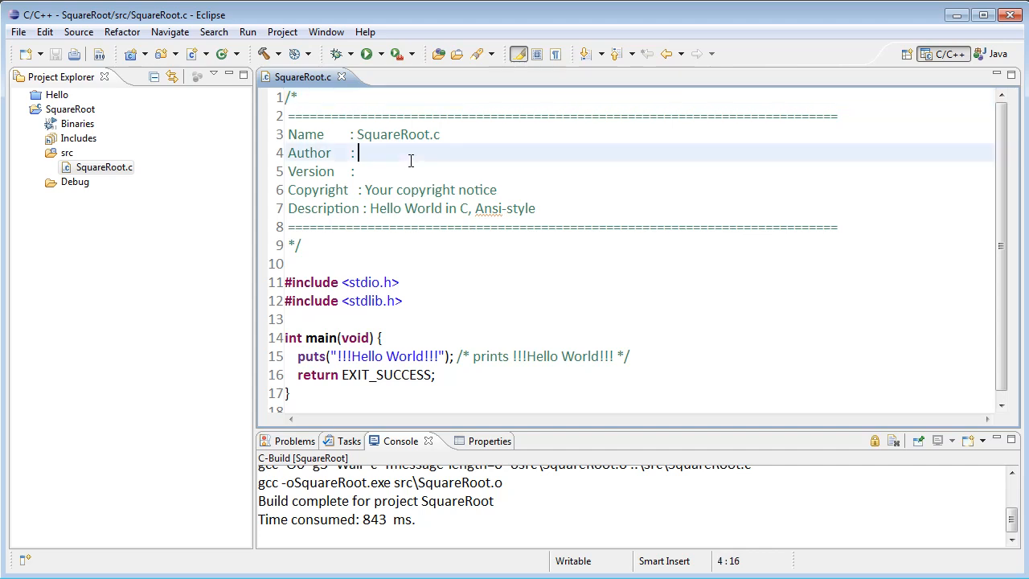
Set the header author to Curt Clifton and delete the Version, Copyright and Description lines.
type("Curt Cl")
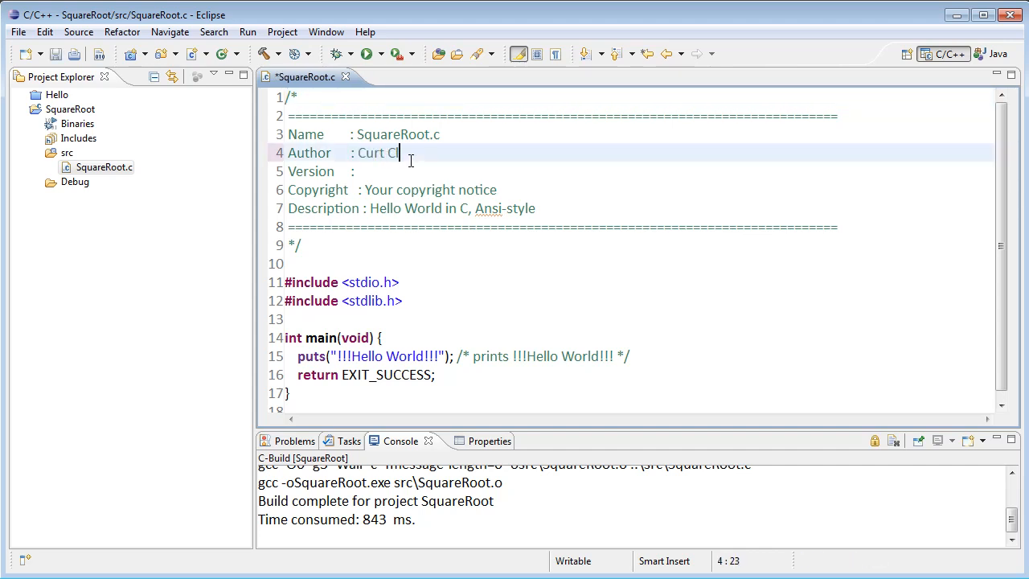
type("ifton")
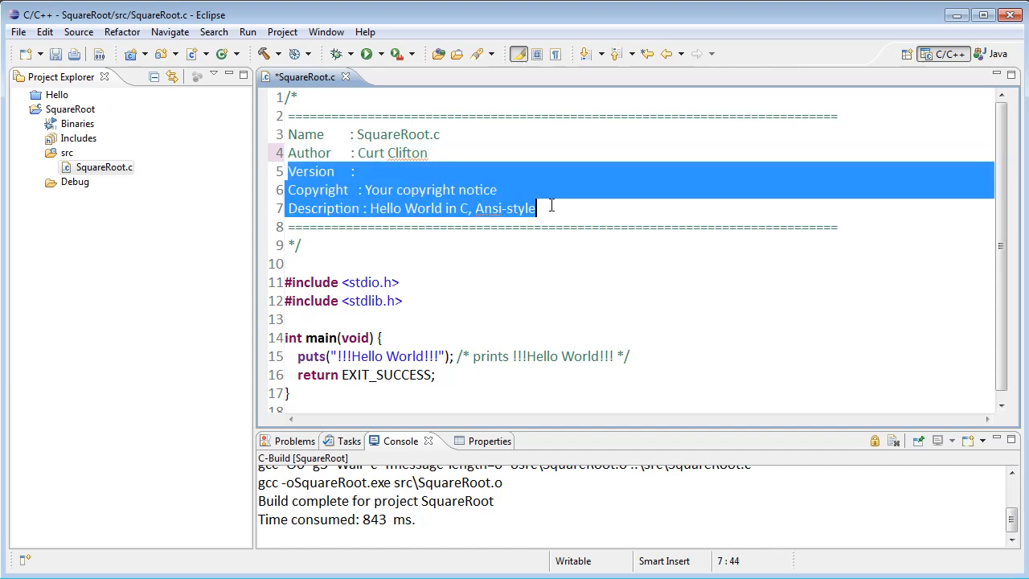
key("Delete")
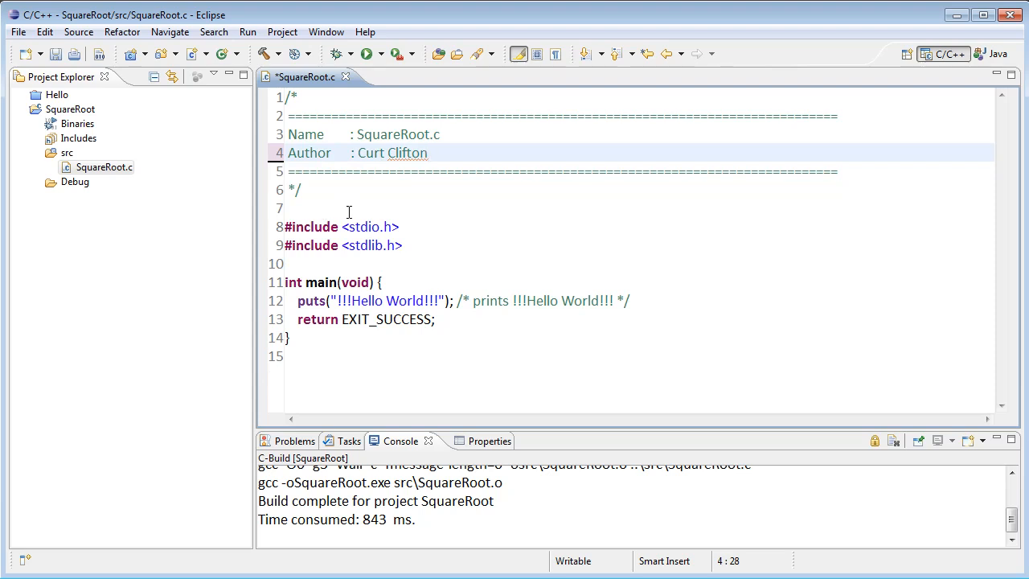
Add a '// Include statements "header files"' comment above the includes.
key("Return")
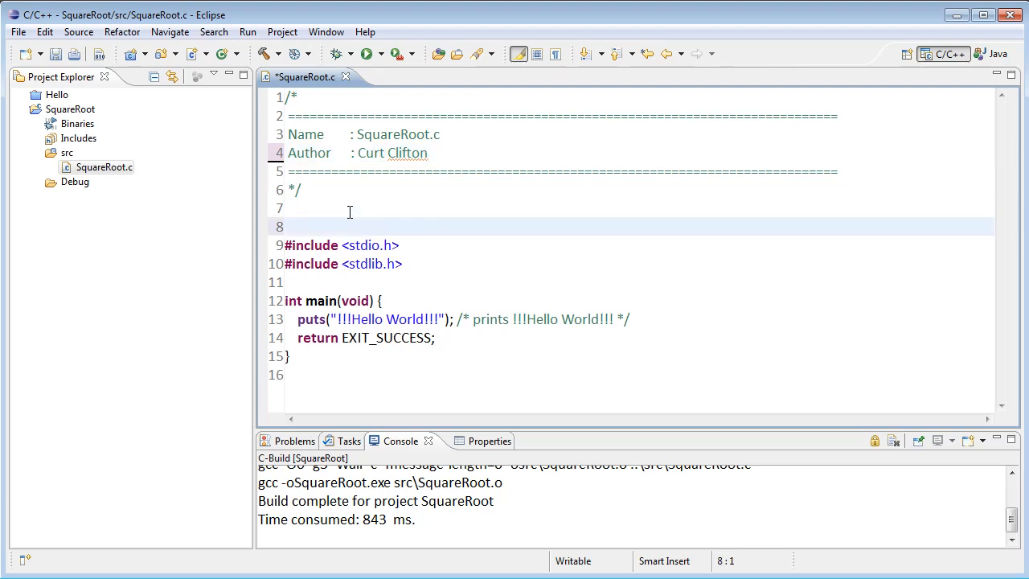
type("//")
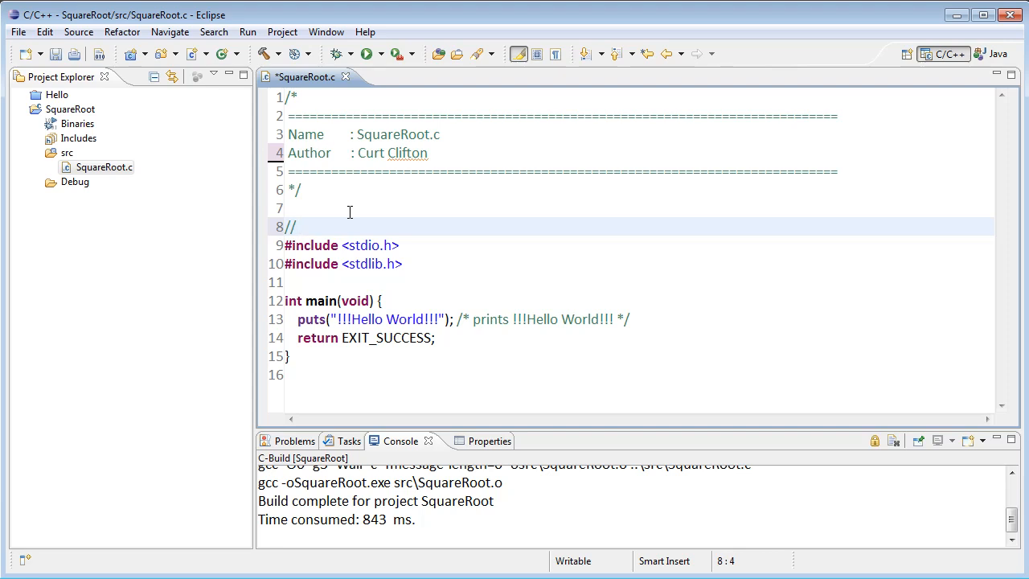
type("Include statem")
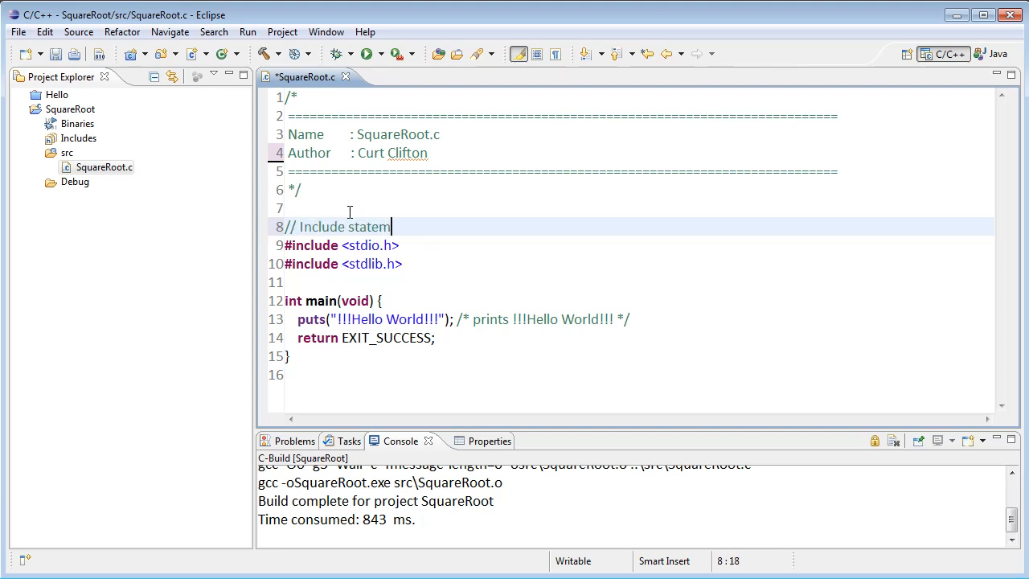
type("ents")
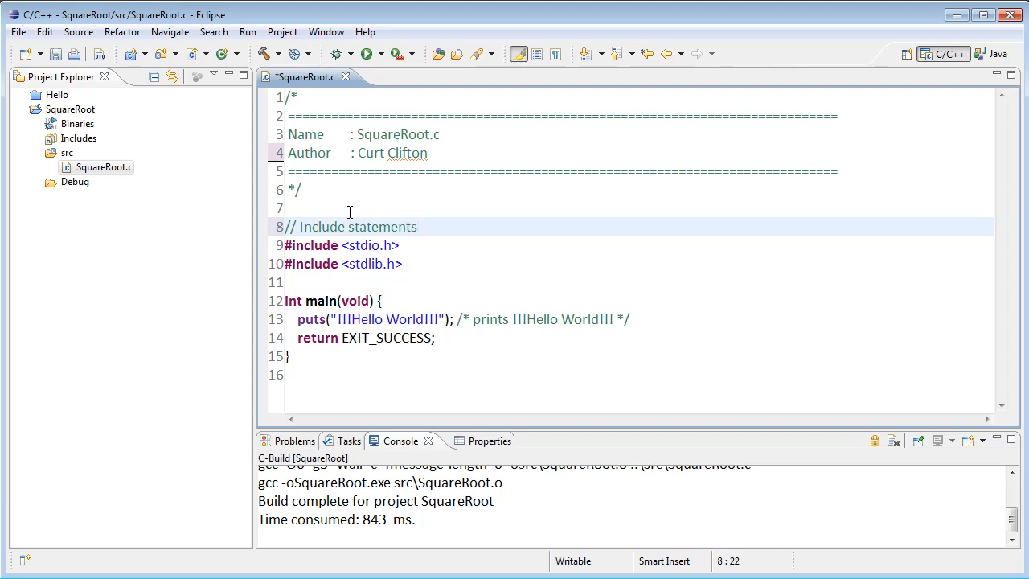
type("\"header files\"")
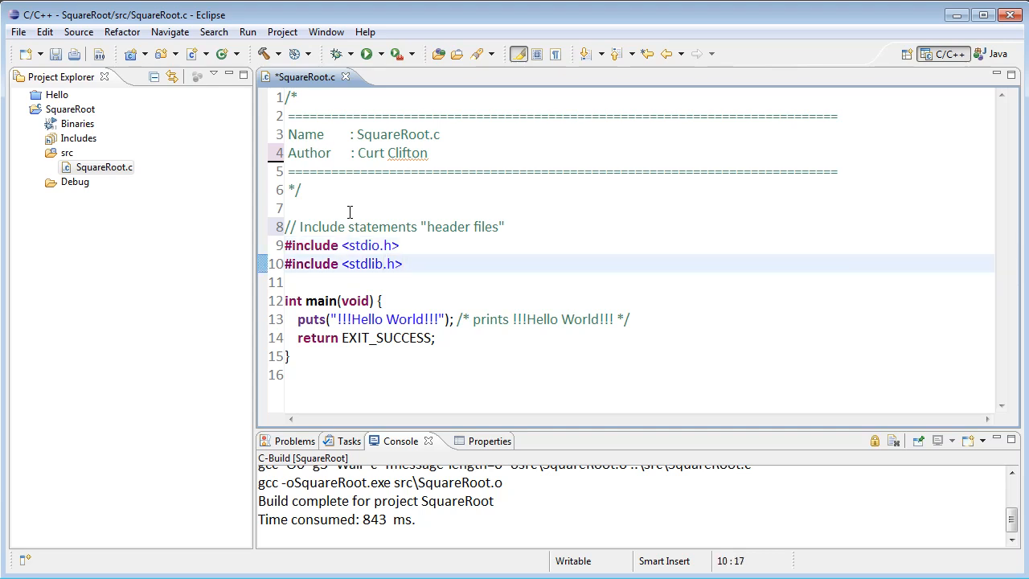
Replace the stdlib.h include with math.h.
key("BackSpace")
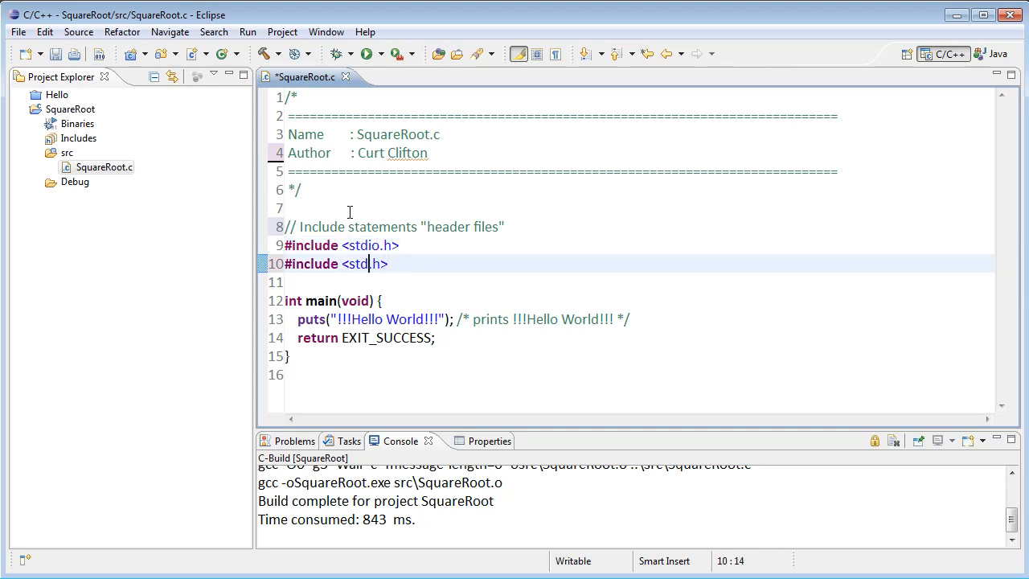
type("math")
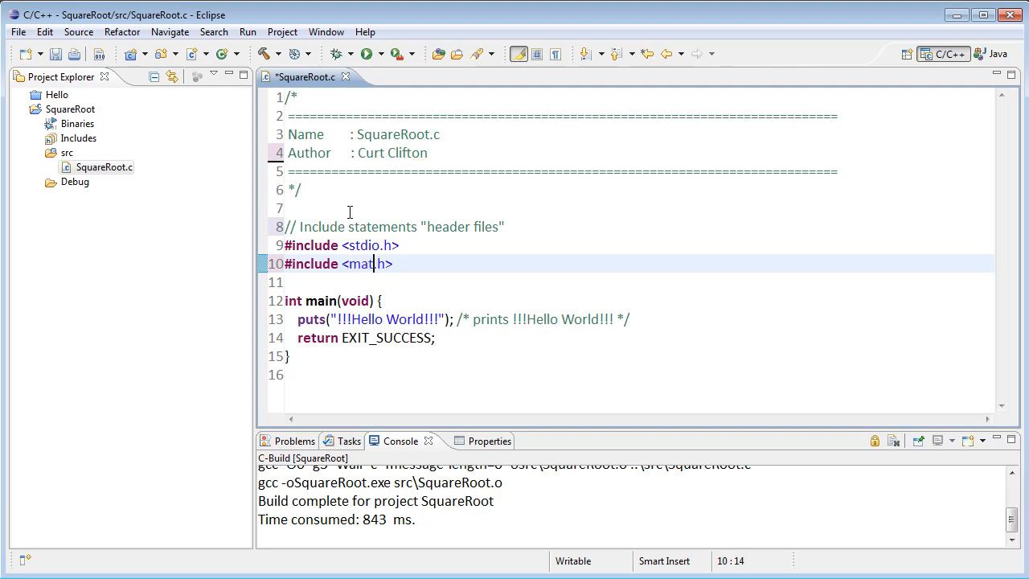
type("h")
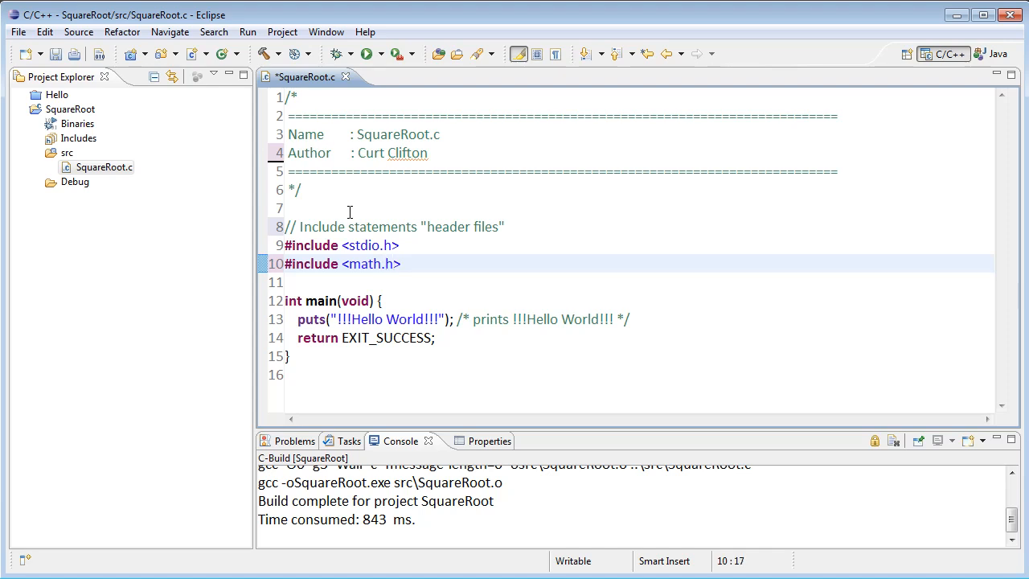
mouse_move(344, 244)
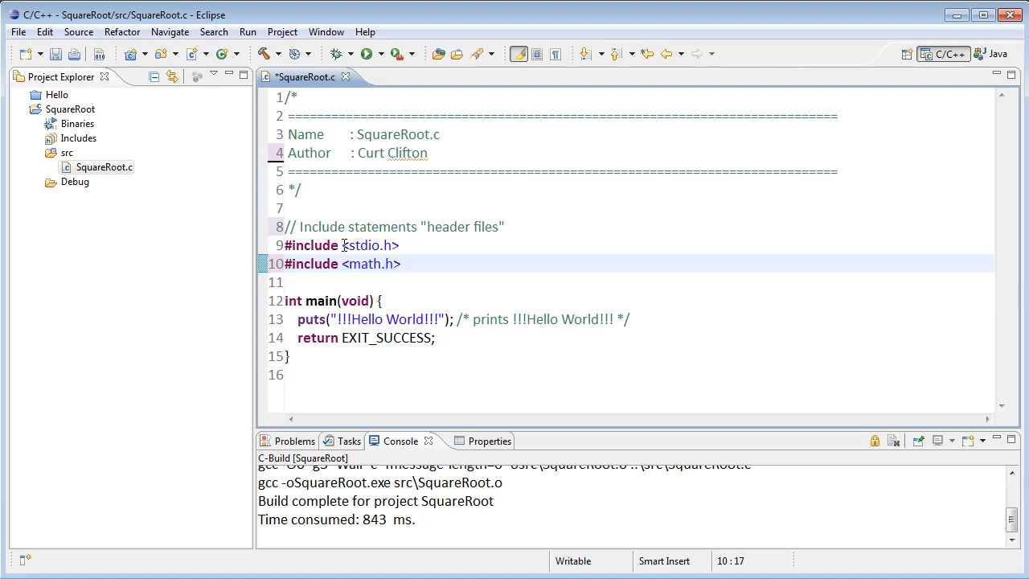
Add a '// Google "standard c library"' comment under the includes and clear main's sample body.
double_click(368, 245)
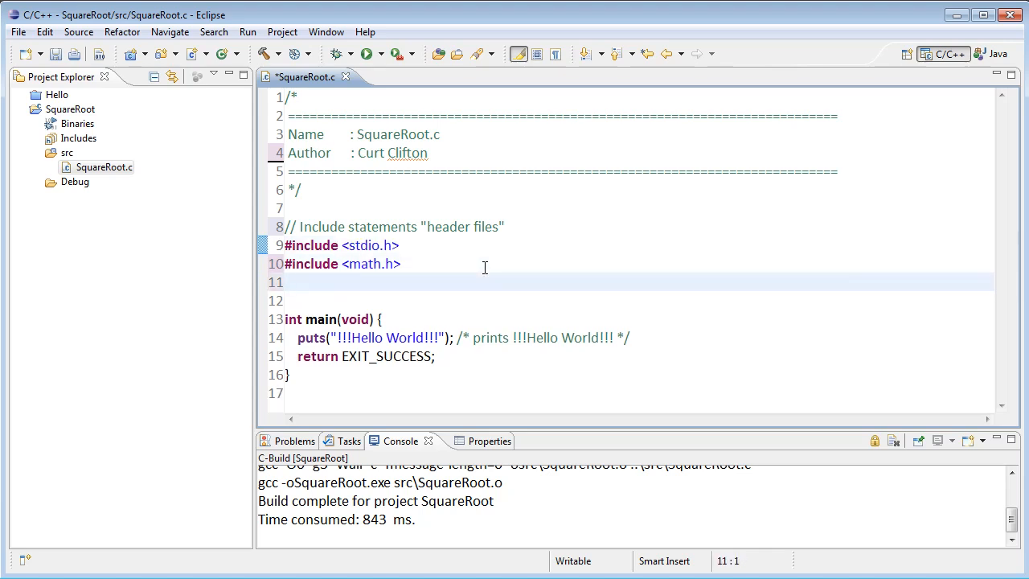
type("// Gogo")
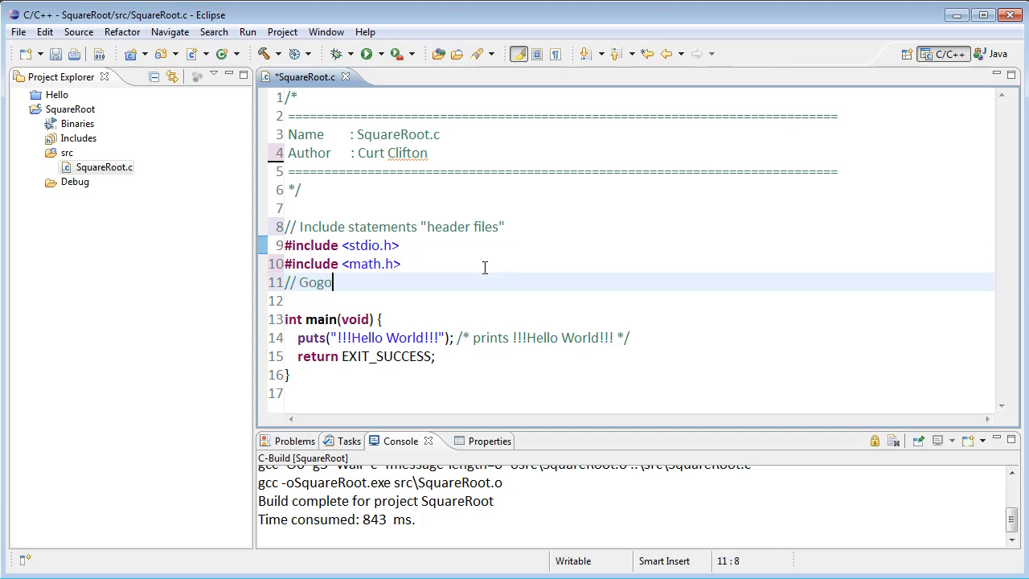
type("gle \"stand")
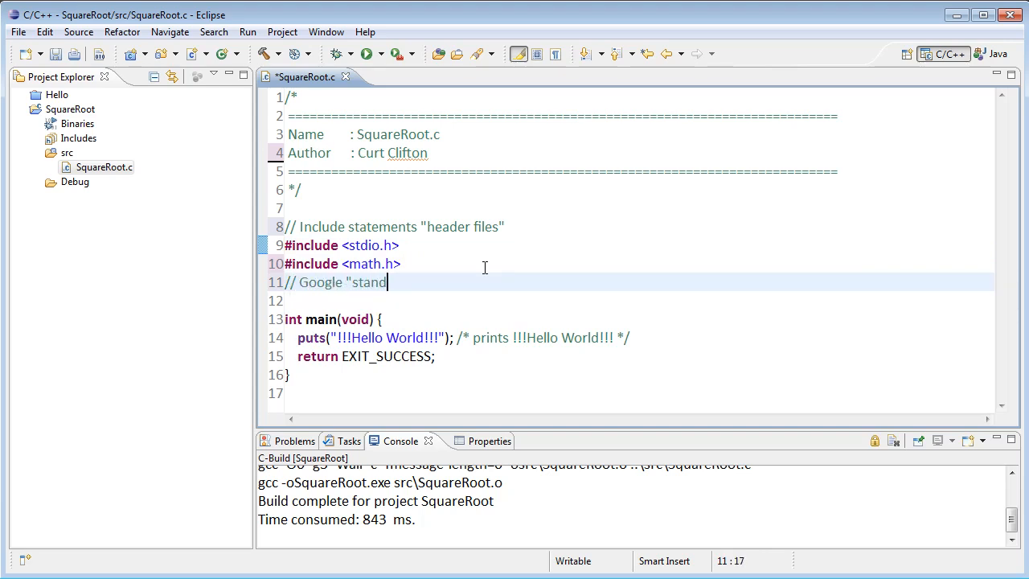
type("ard c heade")
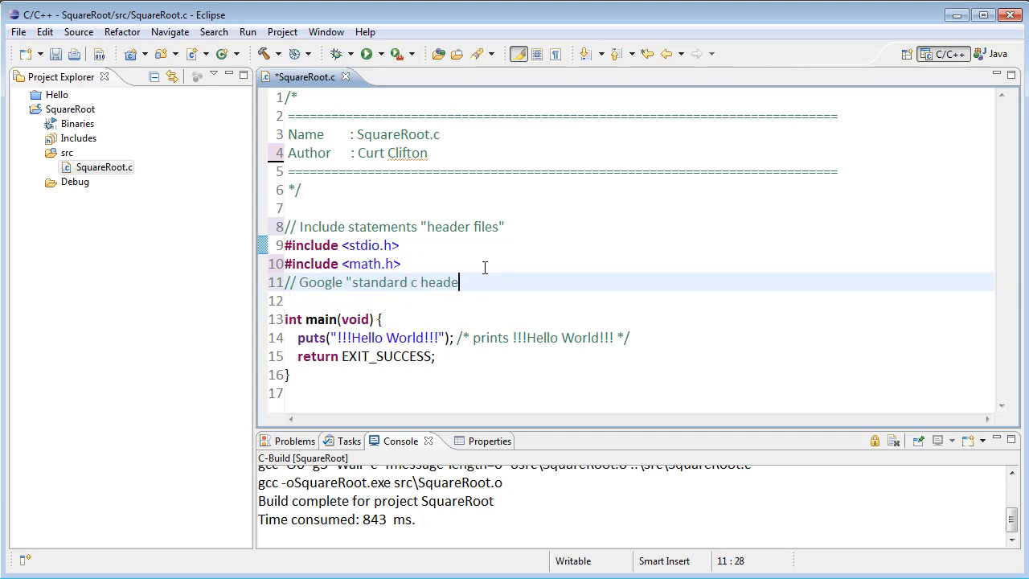
type("rs")
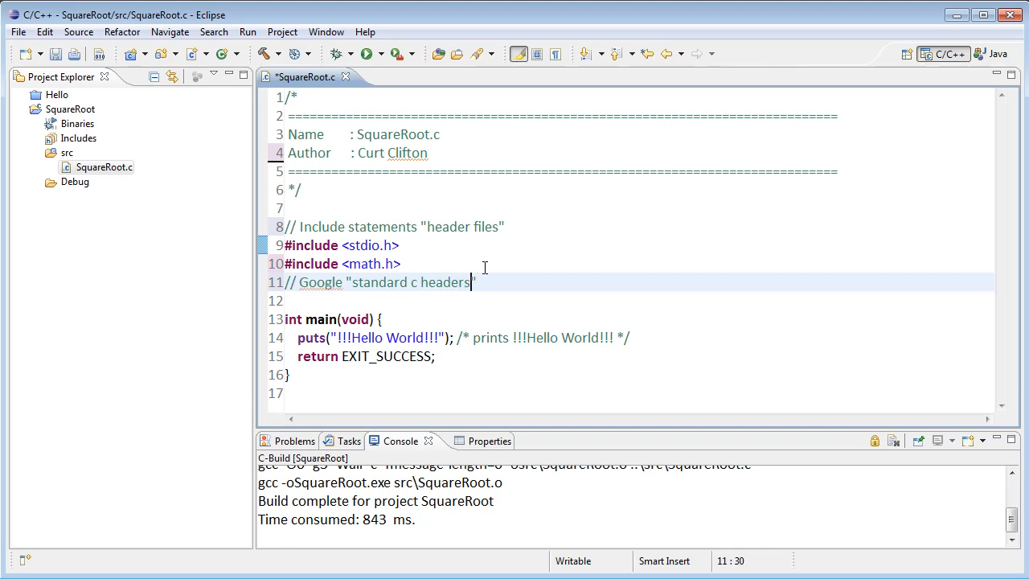
type("library")
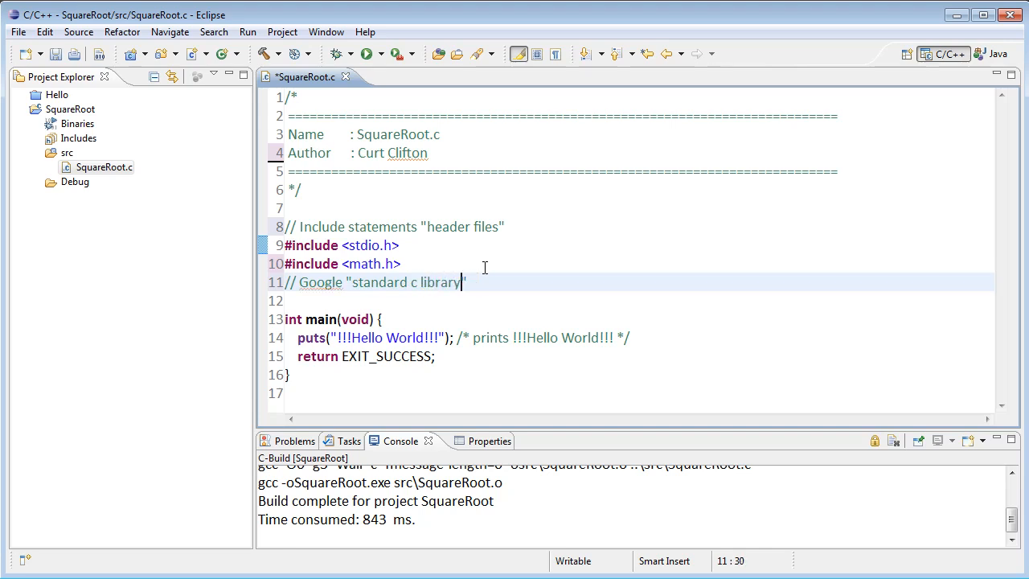
type("\"")
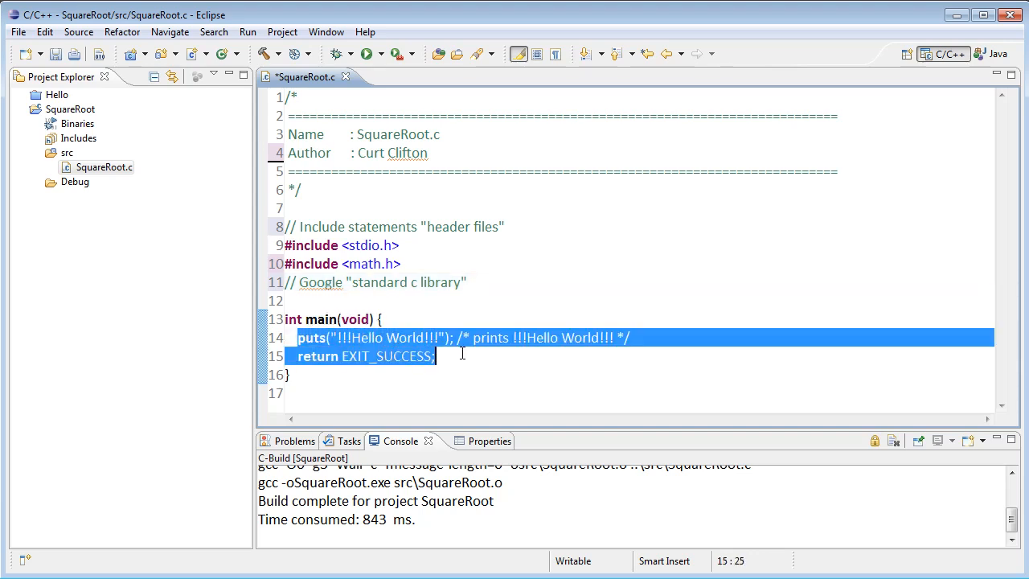
key("Delete")
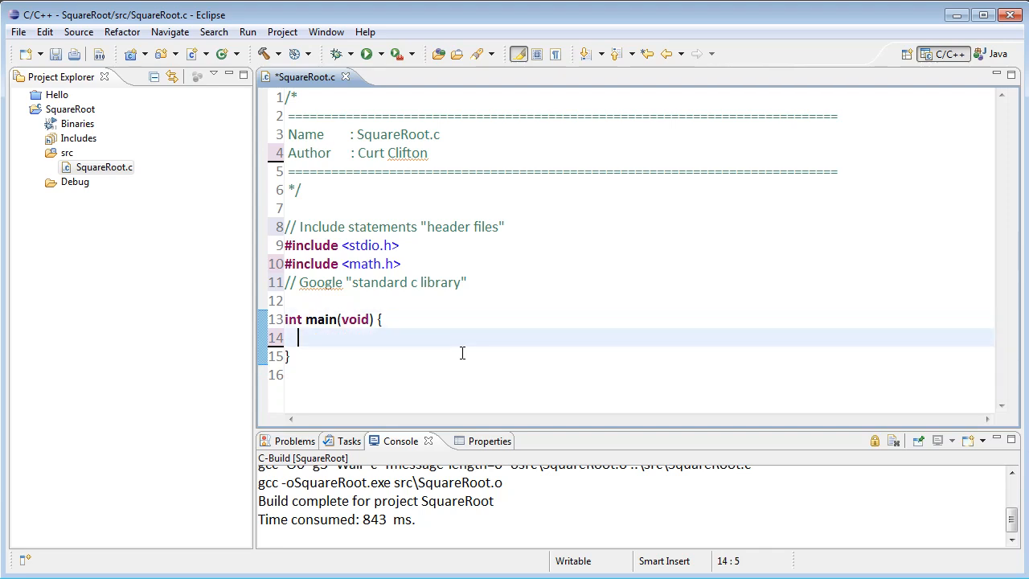
left_click(295, 318)
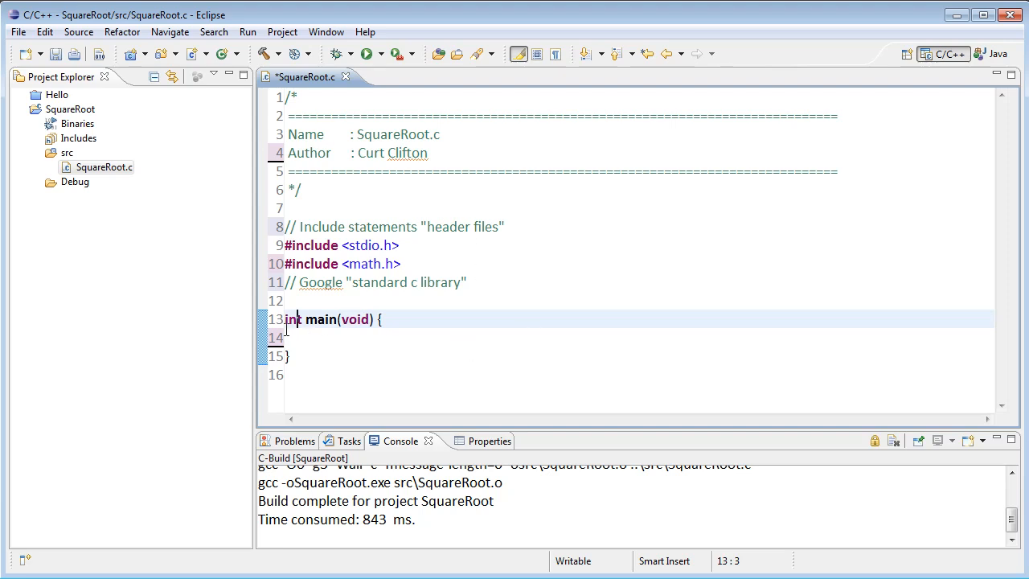
left_click(286, 318)
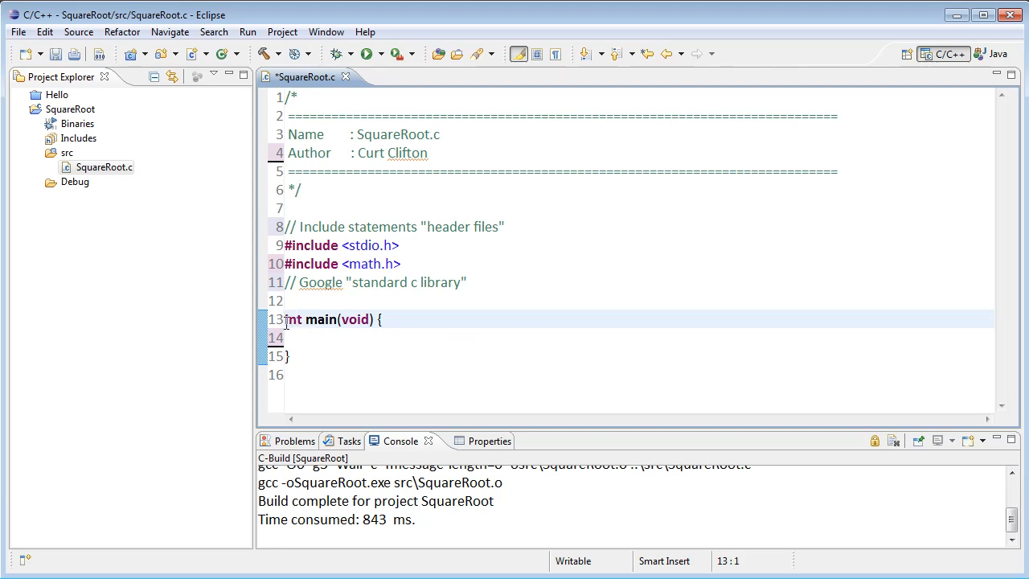
double_click(295, 318)
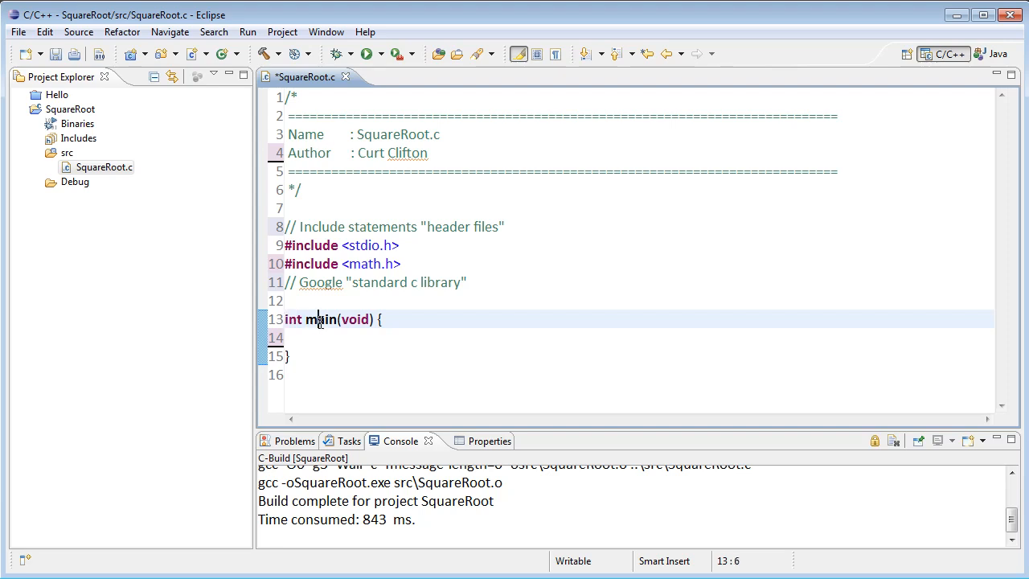
double_click(321, 319)
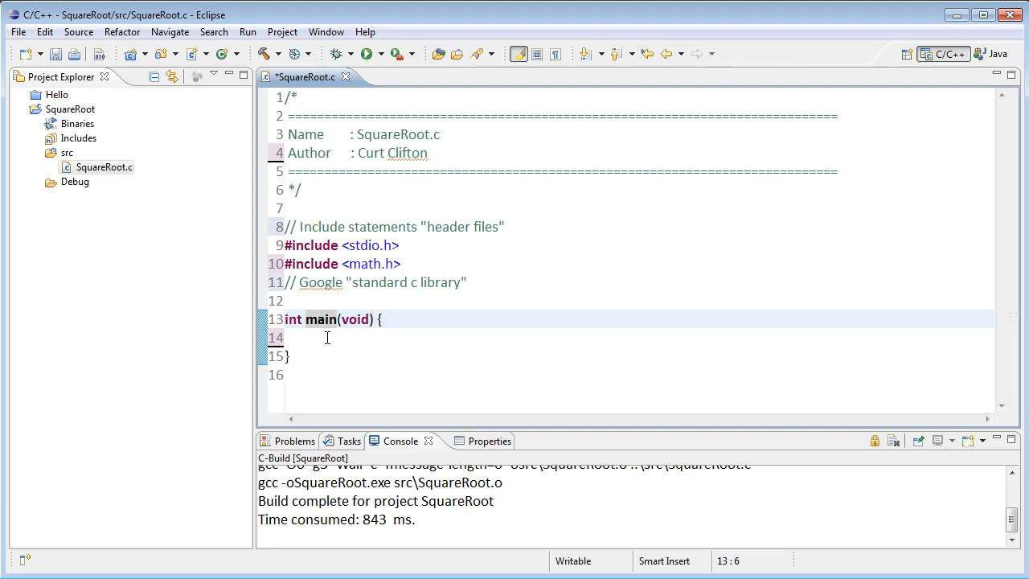
left_click(346, 337)
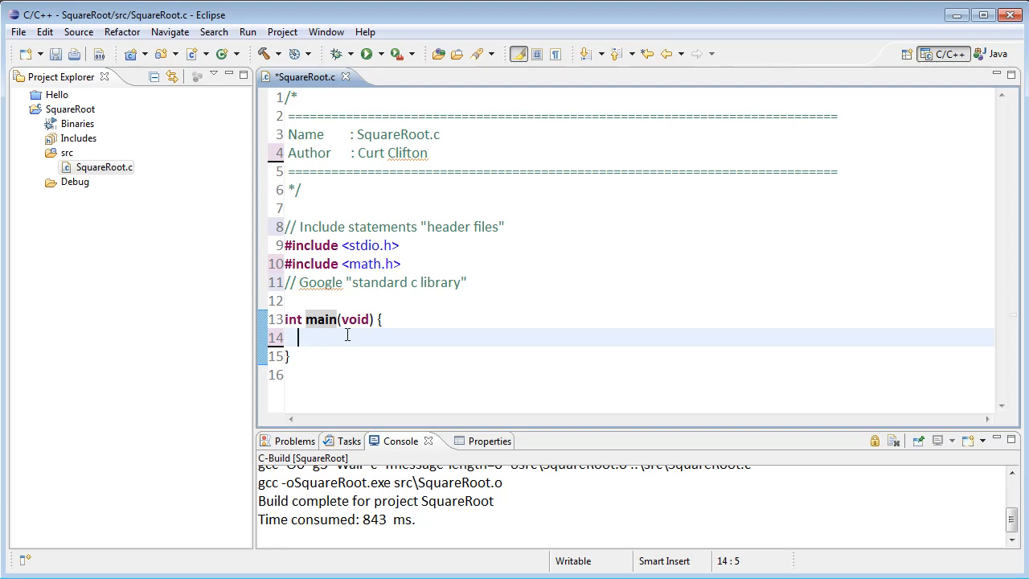
mouse_move(380, 318)
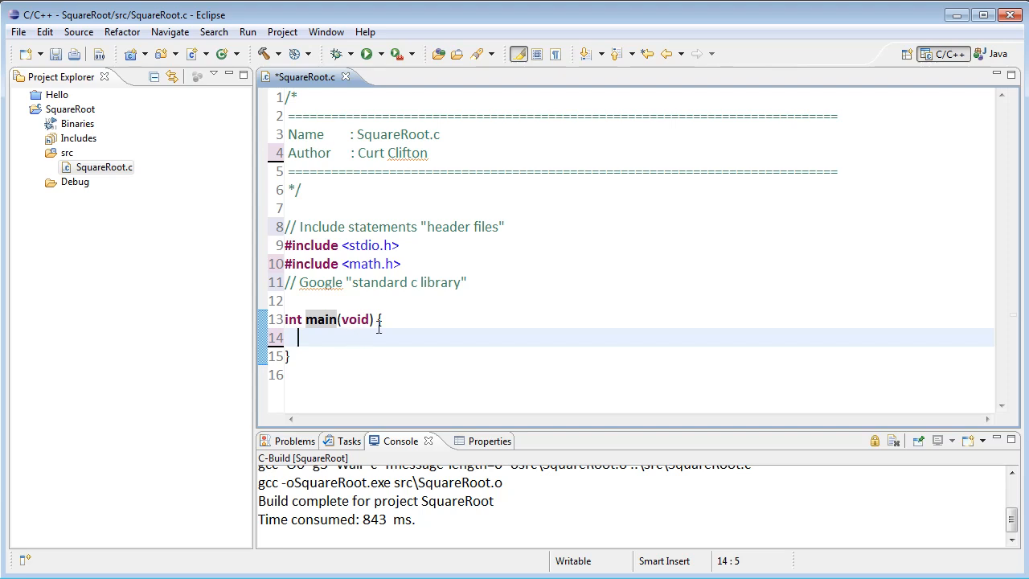
Add return 0; to main and remove void from its parameter list.
type("ret")
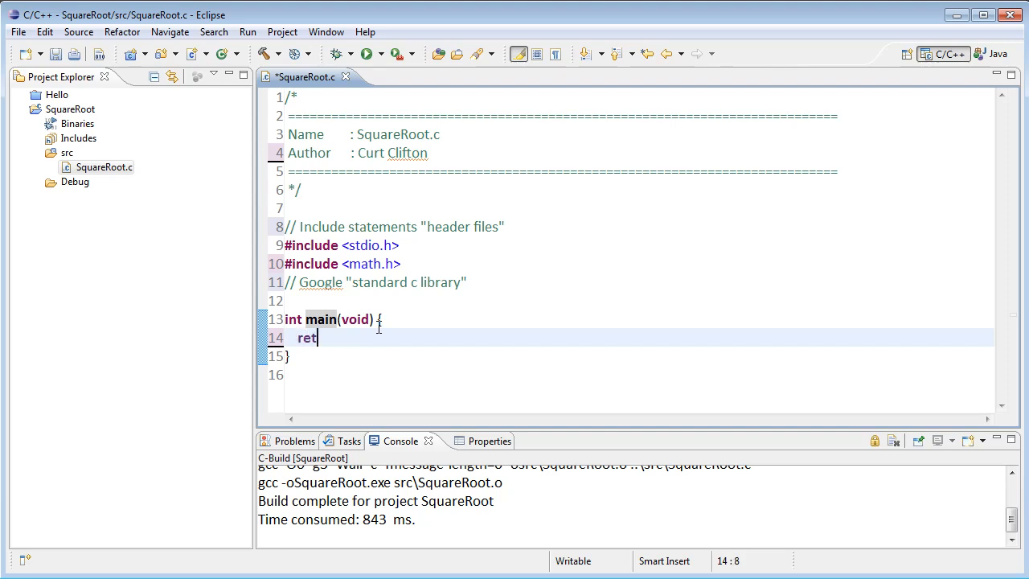
type("urn 0")
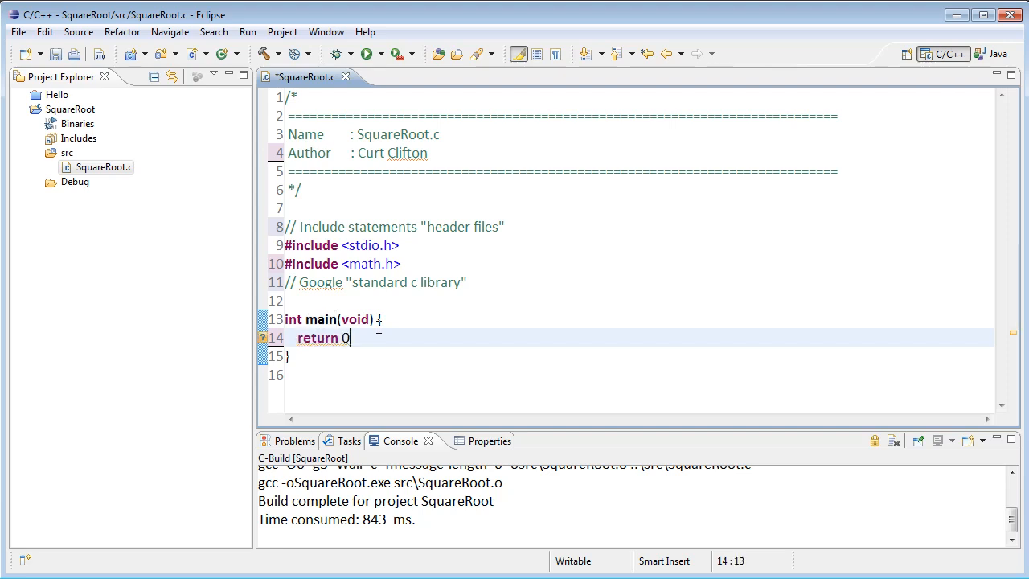
type(";")
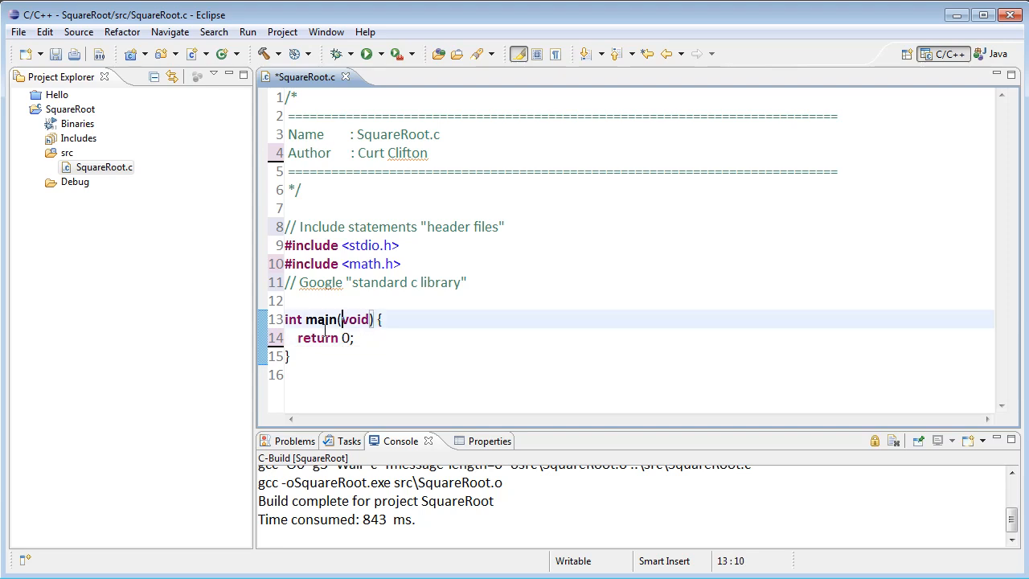
double_click(320, 318)
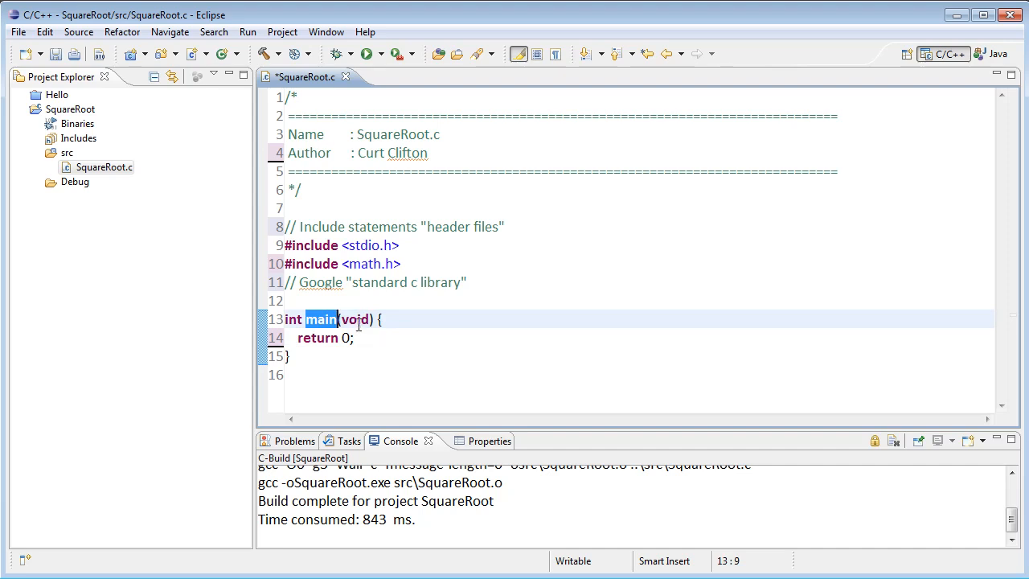
double_click(354, 318)
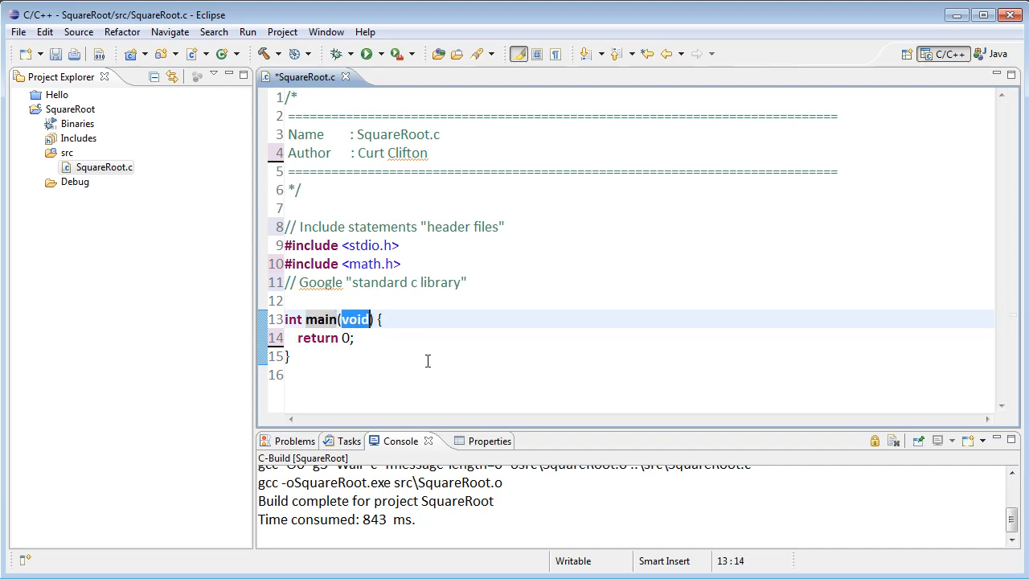
key("Delete")
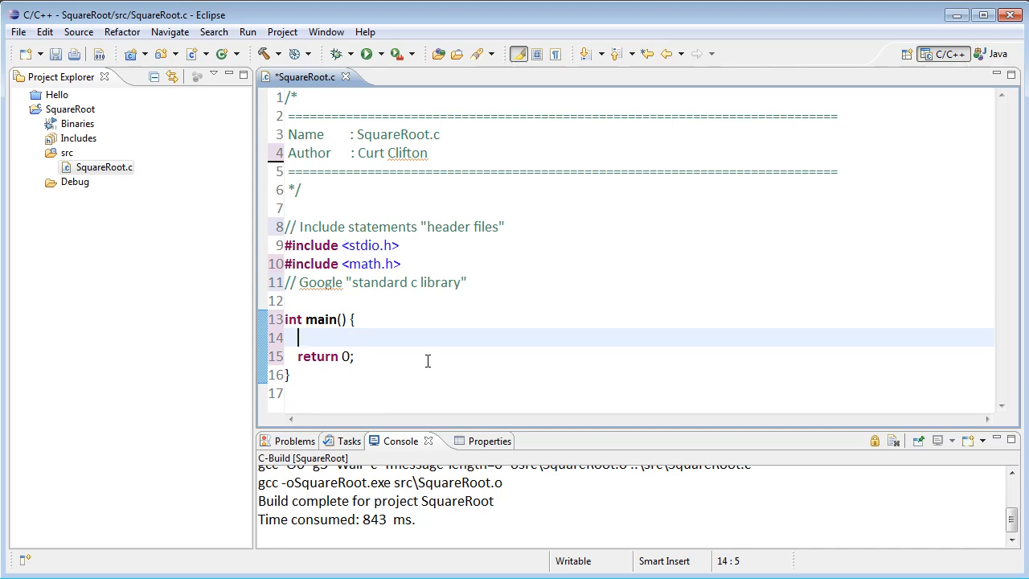
Call printRootTable(10); inside main before return 0.
type("printRoot")
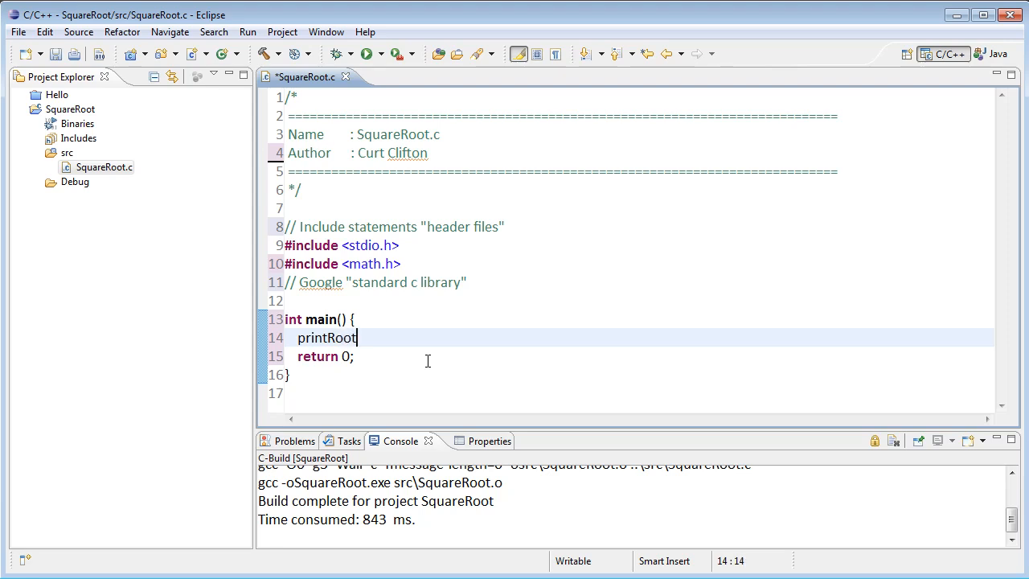
type("Table")
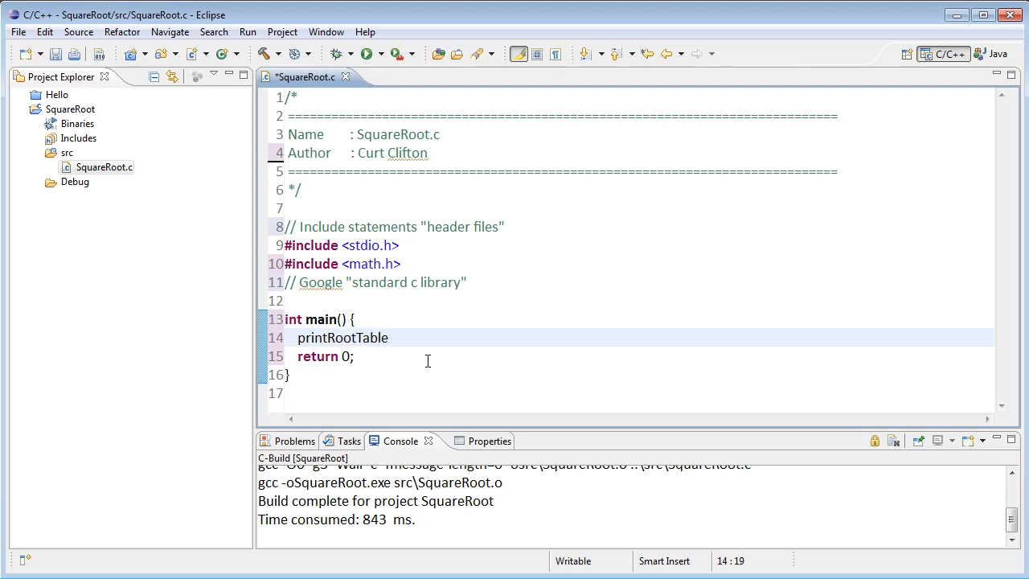
type("(10)")
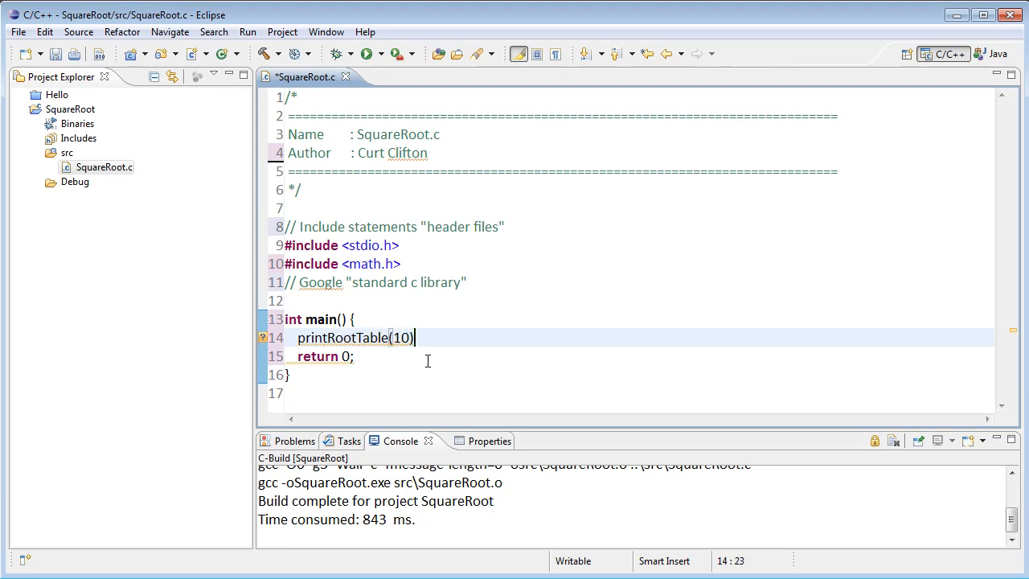
type(";")
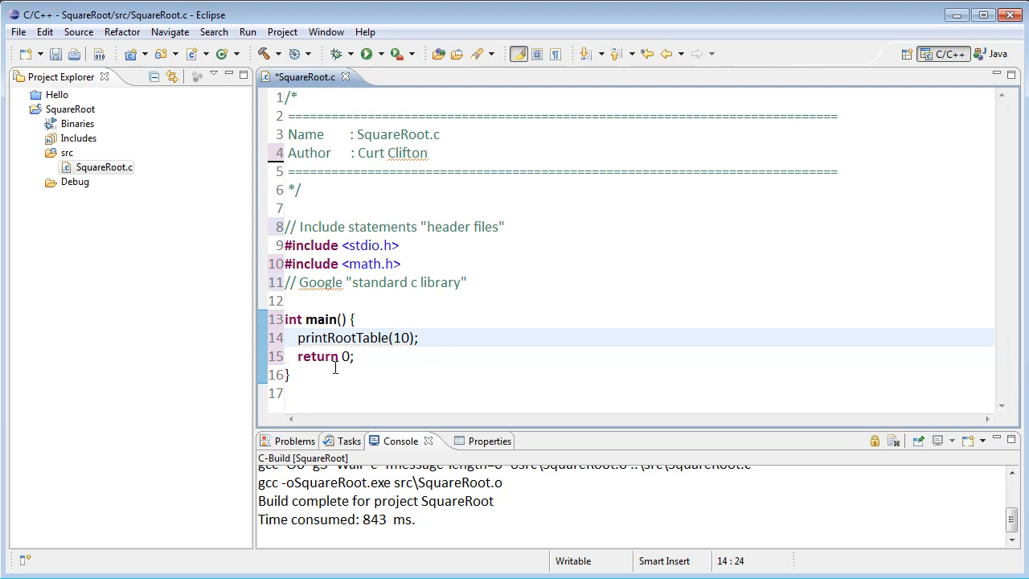
mouse_move(370, 338)
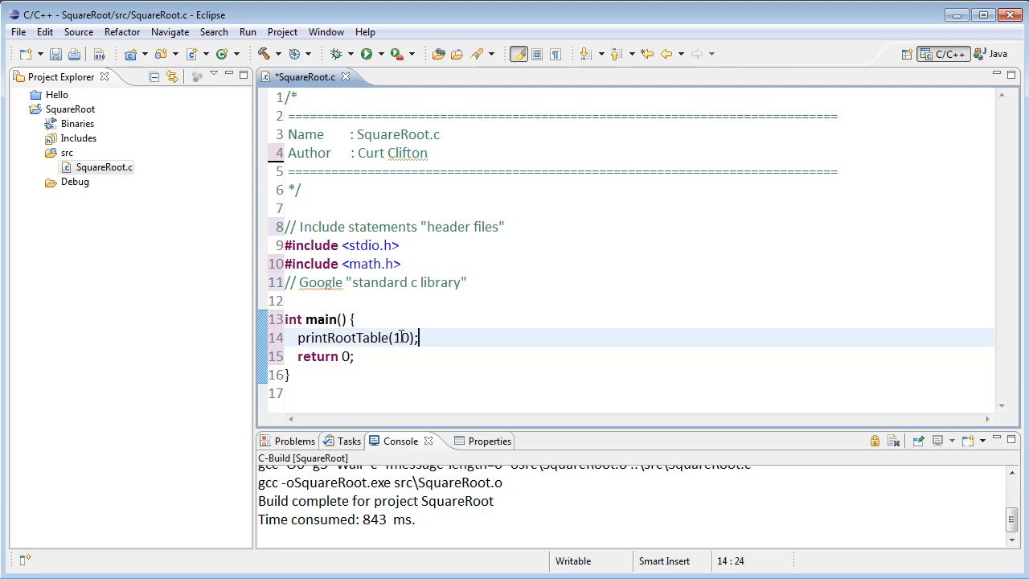
mouse_move(431, 352)
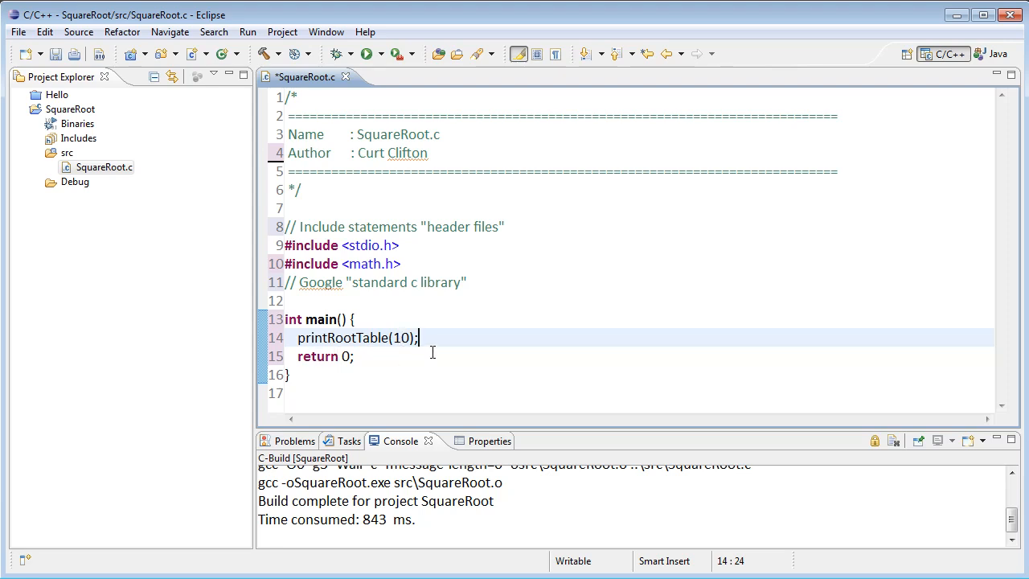
mouse_move(444, 353)
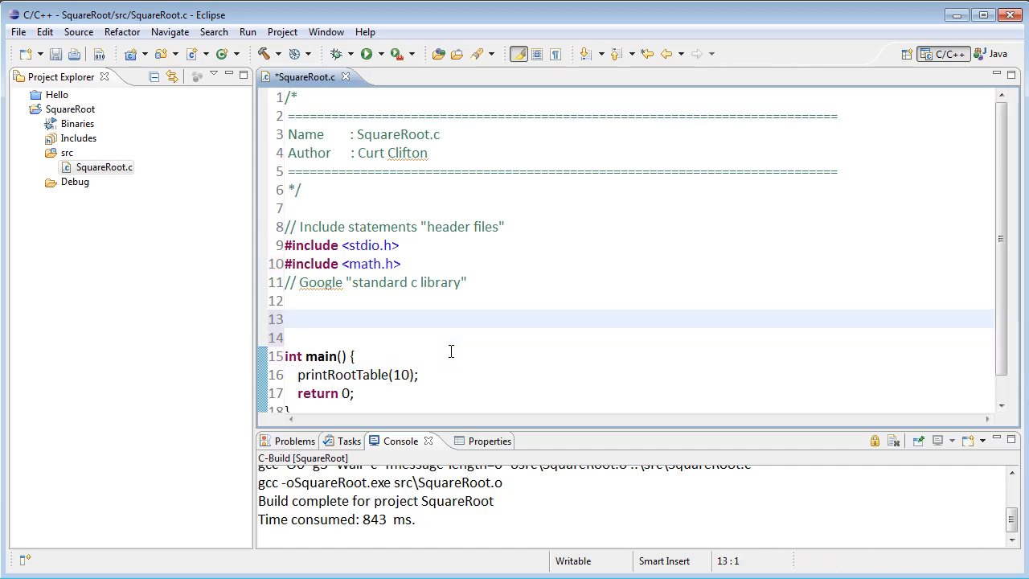
Write 'void printRootTable(int n) {' above main with an empty body.
type("void")
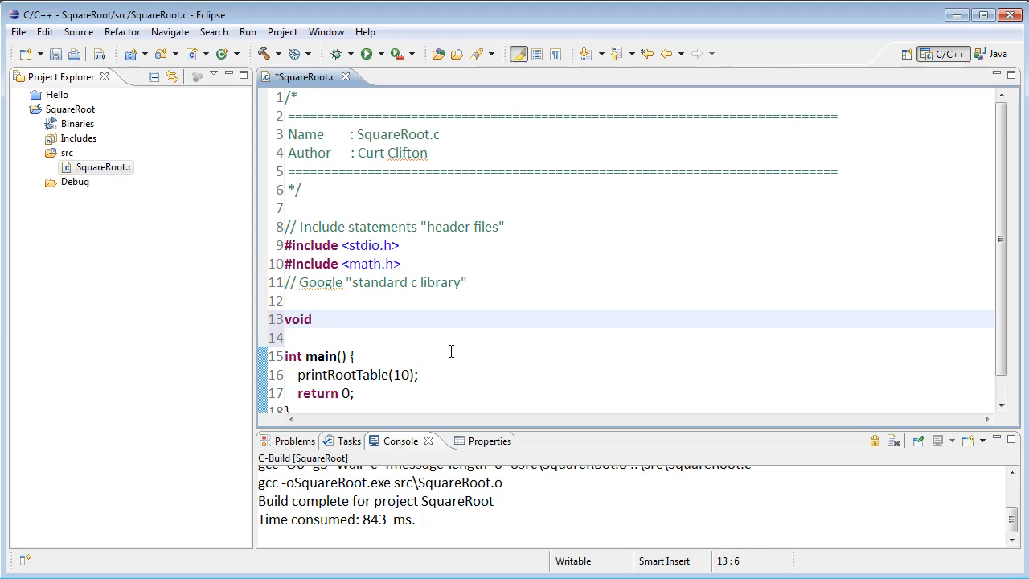
type("print")
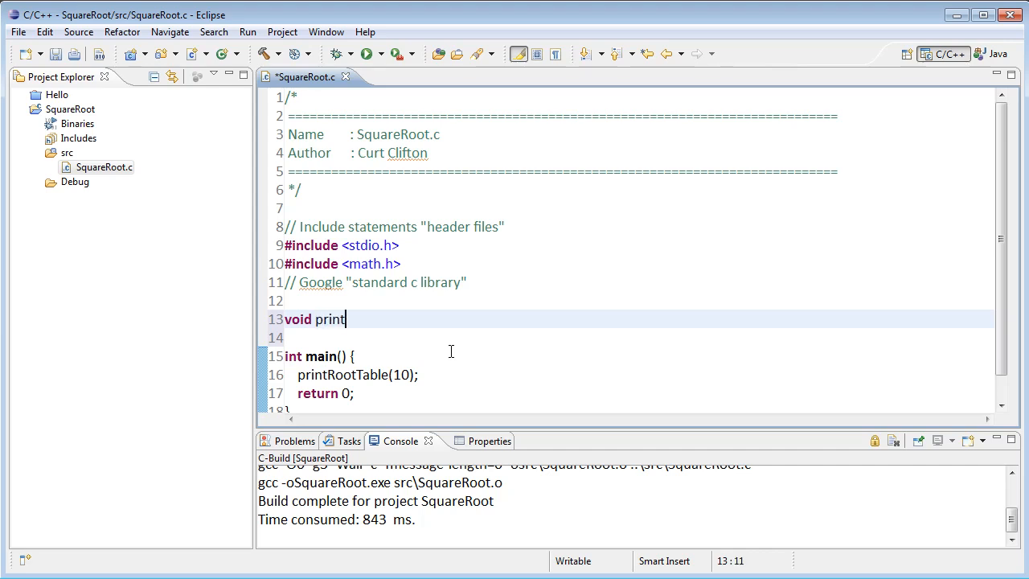
type("RootTable")
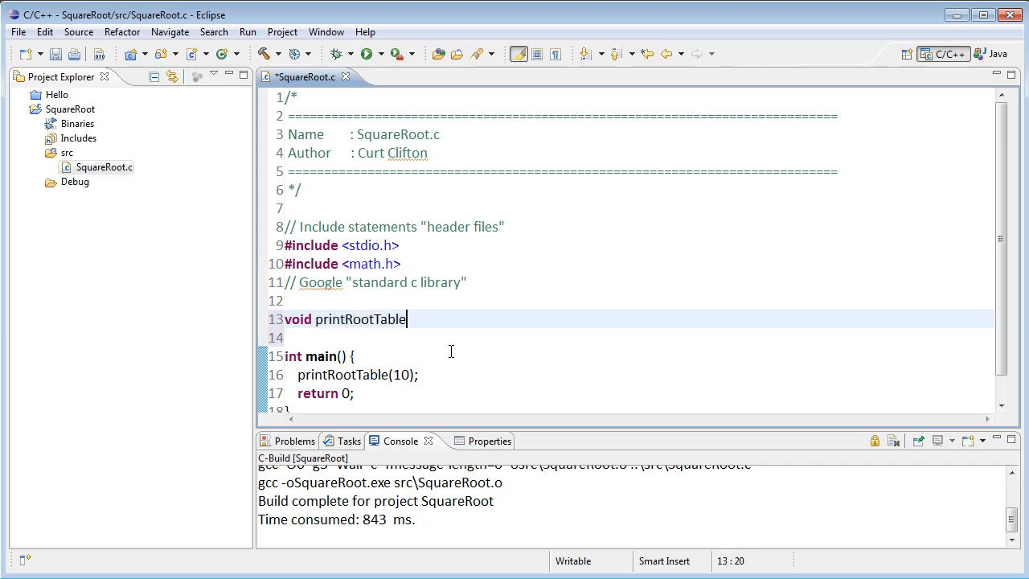
type("()")
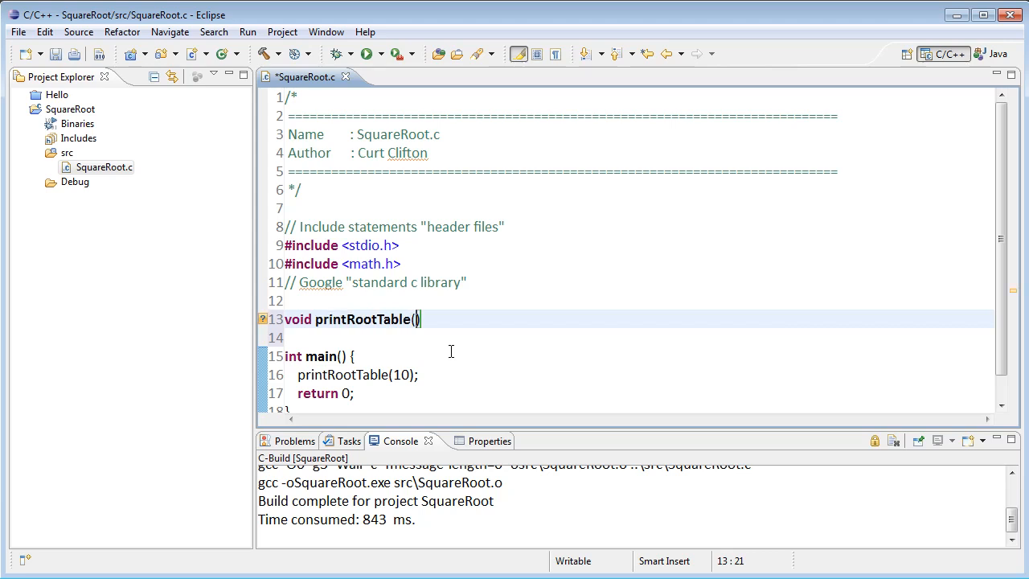
type("int")
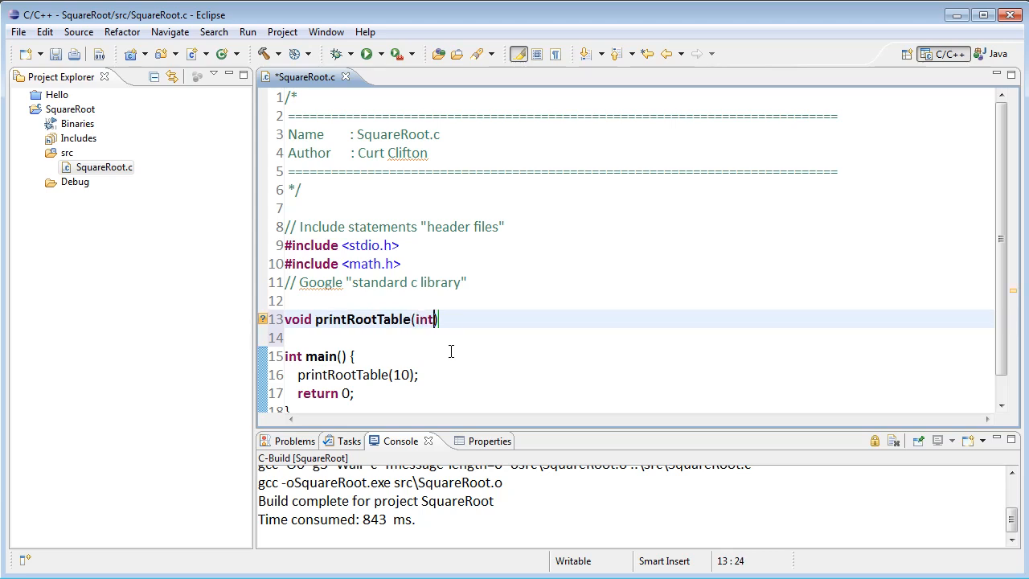
type("\" \"")
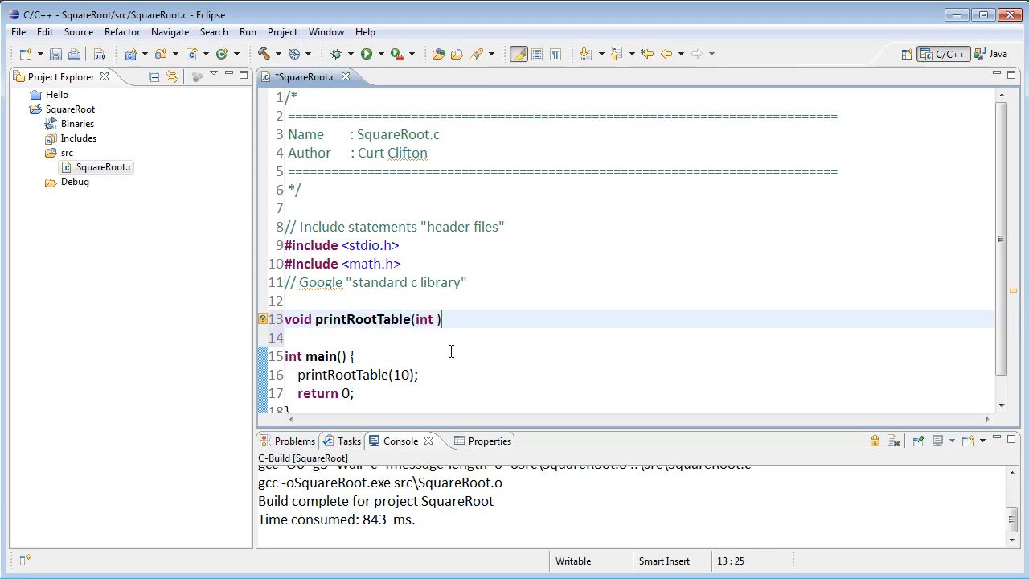
type("n)")
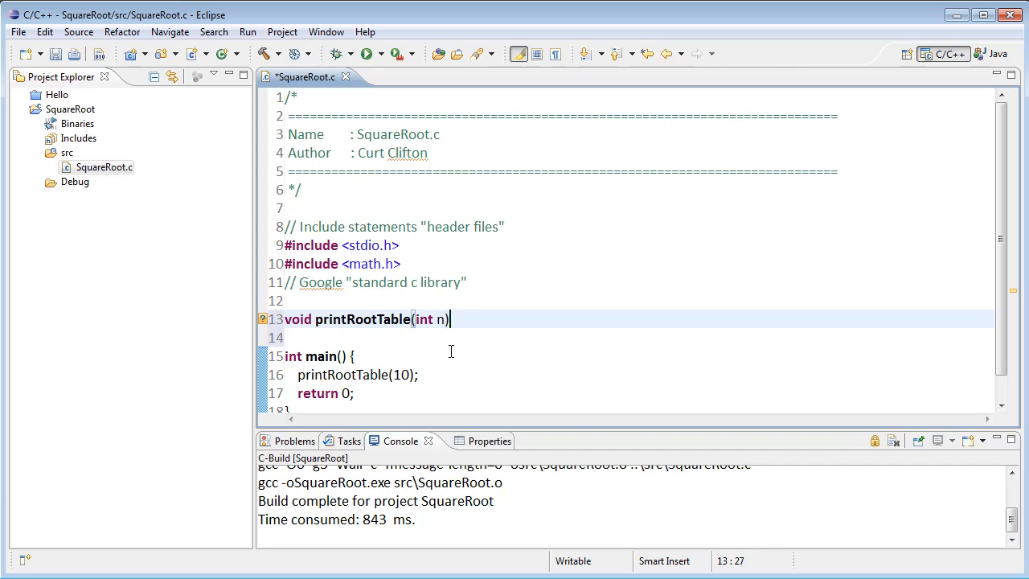
type("{")
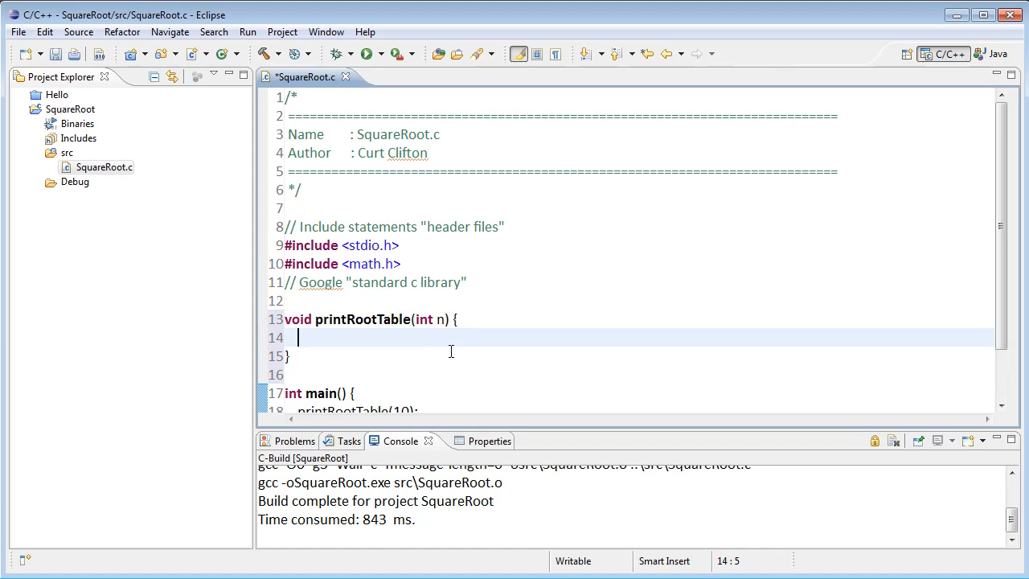
mouse_move(365, 322)
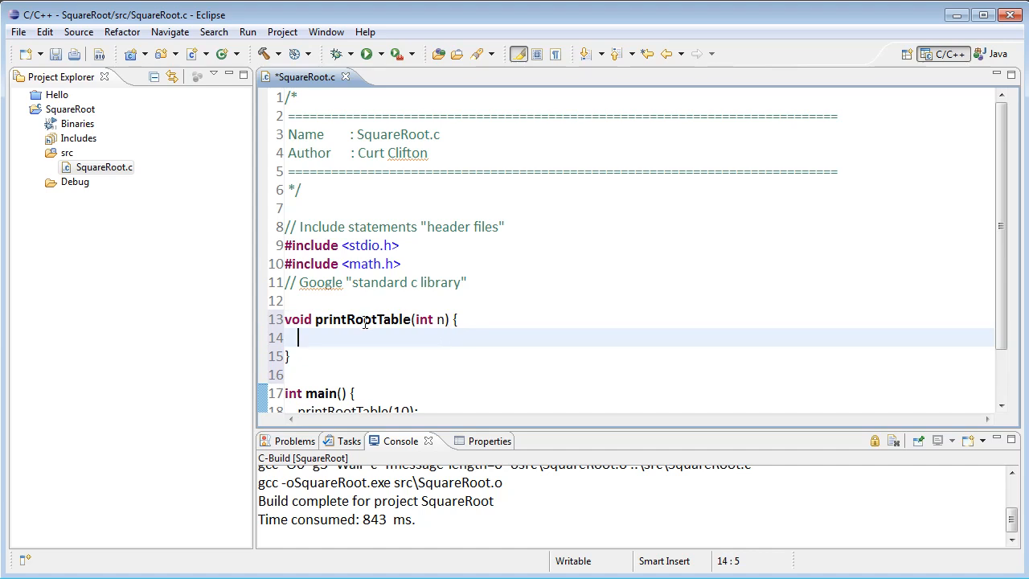
double_click(362, 318)
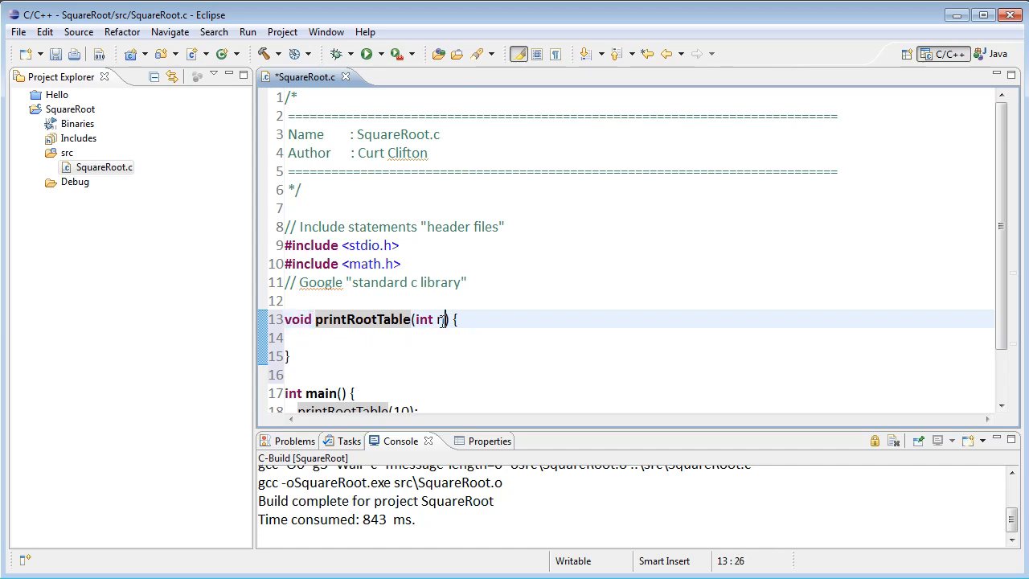
double_click(424, 318)
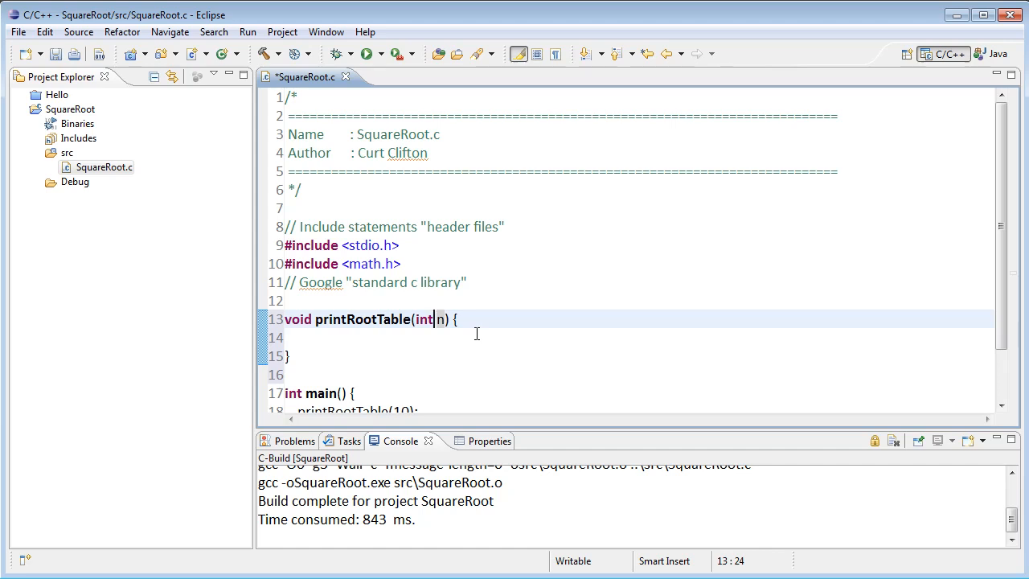
double_click(424, 319)
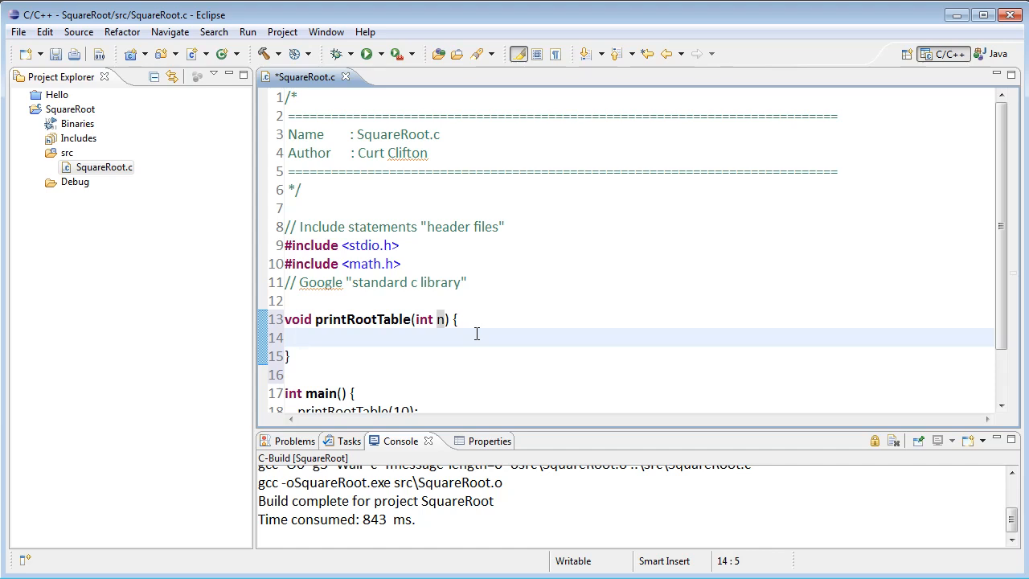
scroll("down", 3)
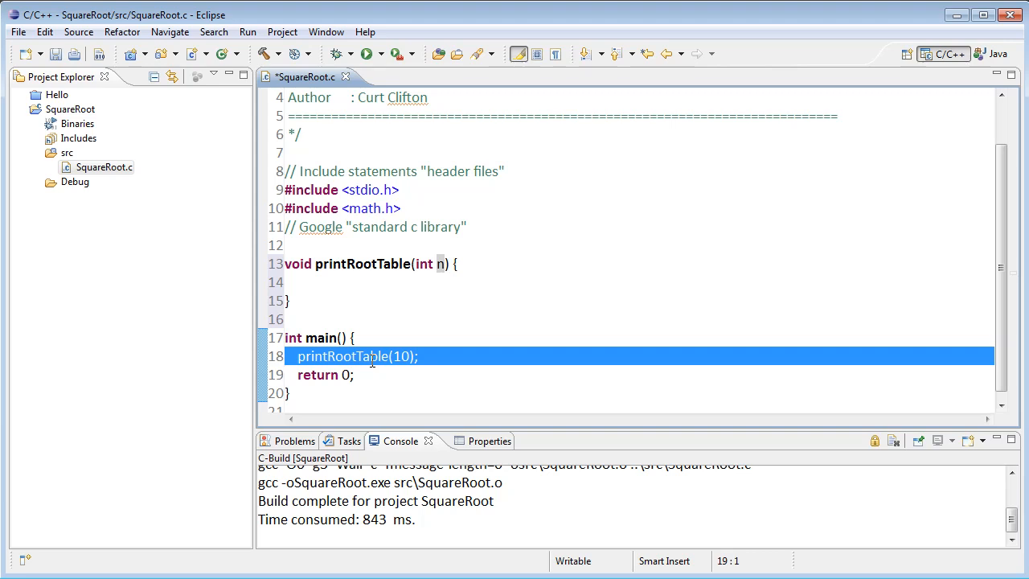
mouse_move(410, 322)
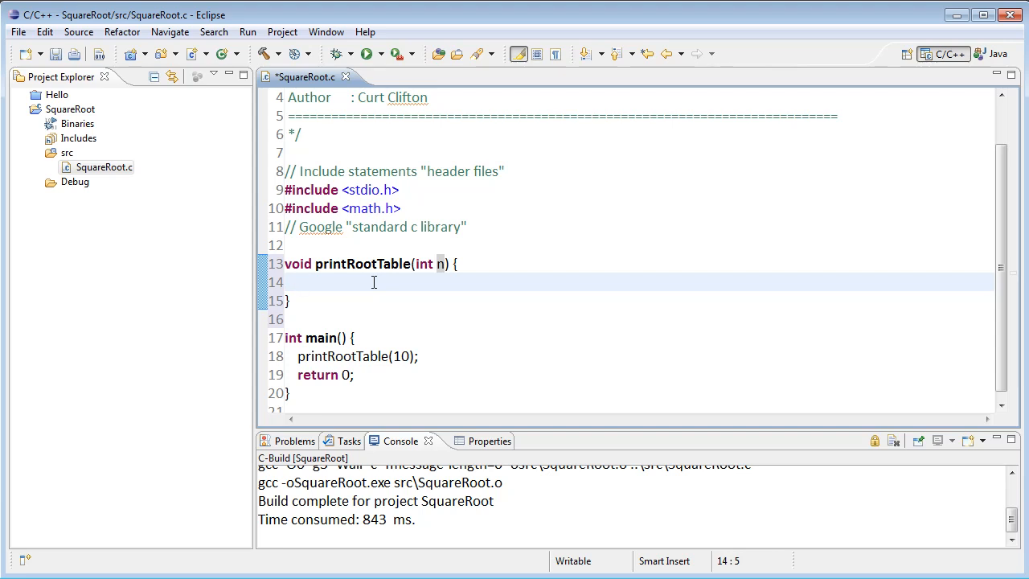
Declare 'int i = 0; // local variable' inside printRootTable.
type("int i;")
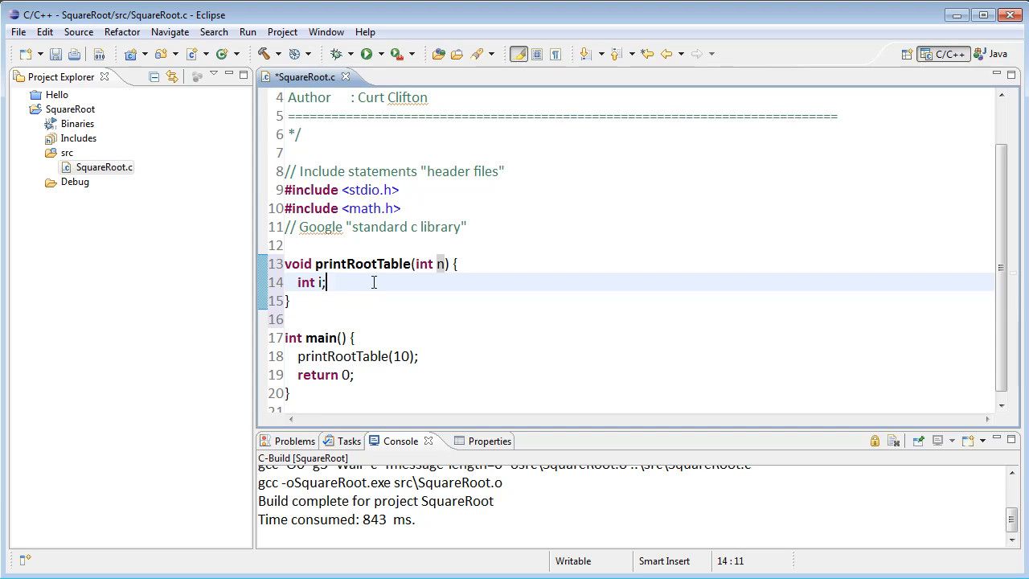
type("//")
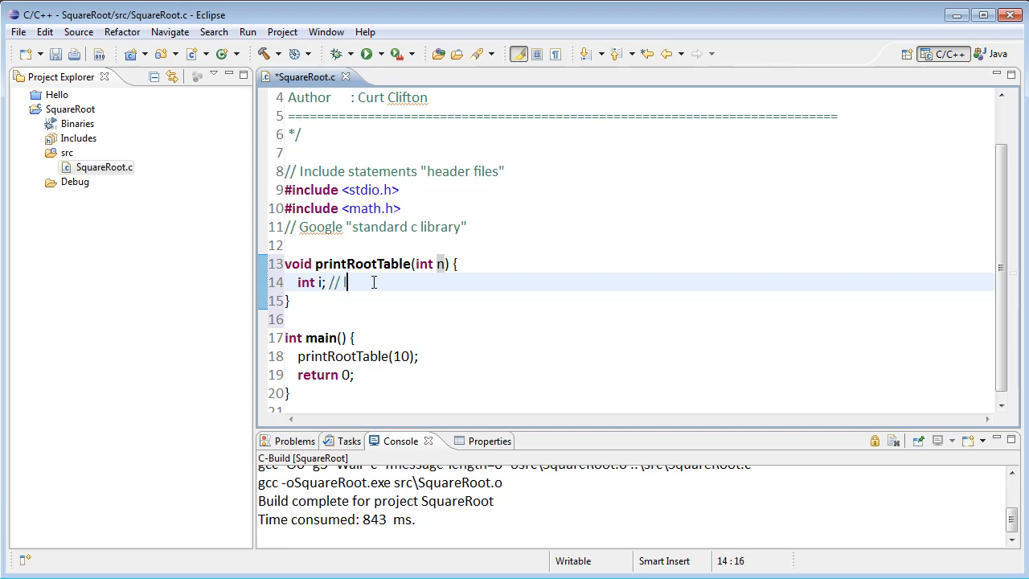
type("local varia")
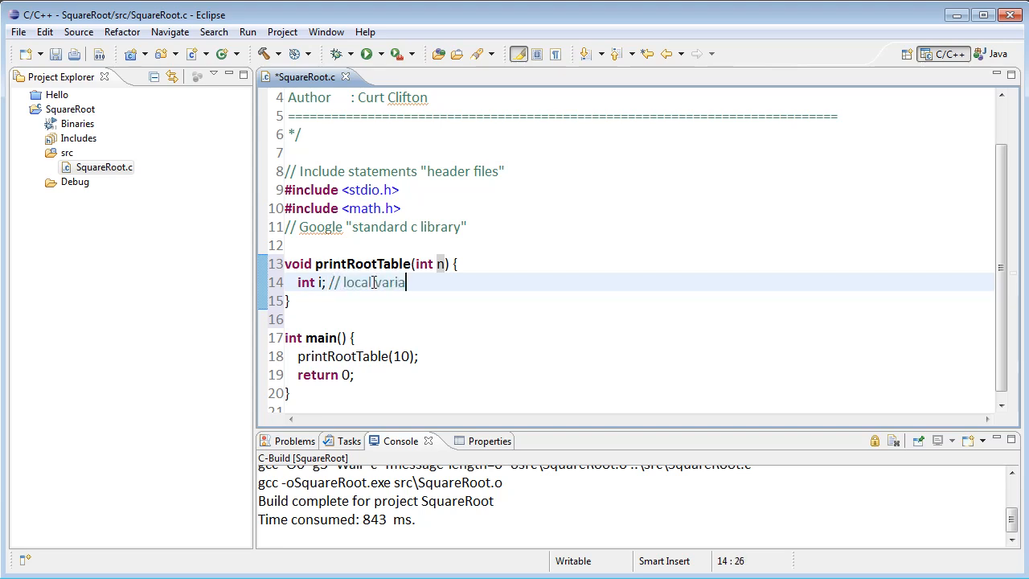
type("ble")
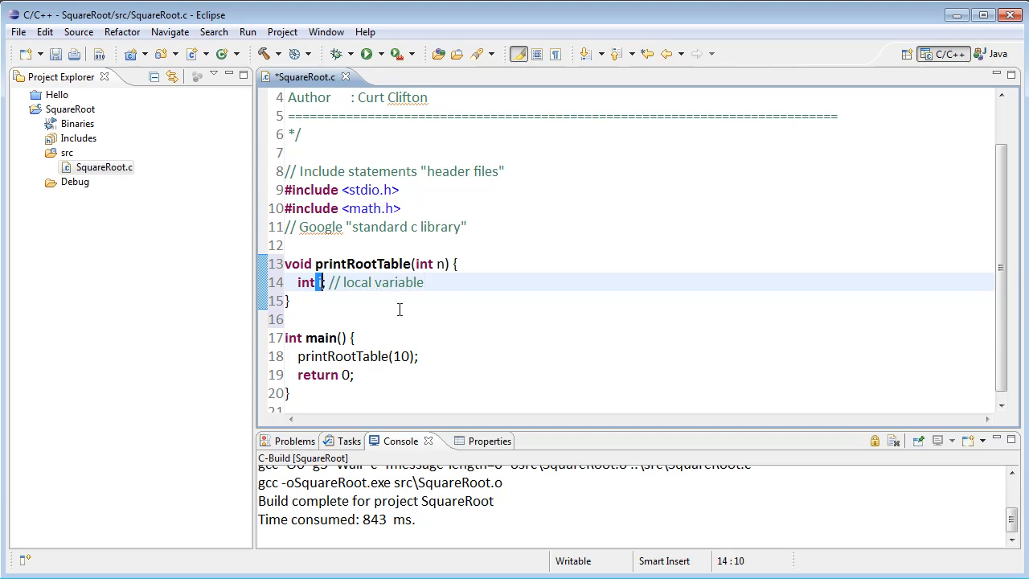
type("i")
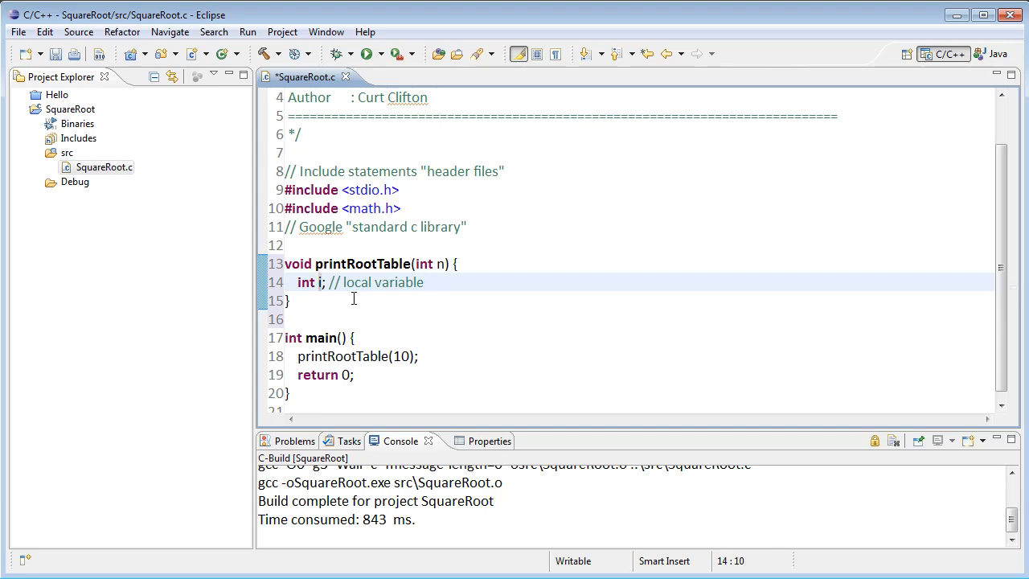
type("= 0")
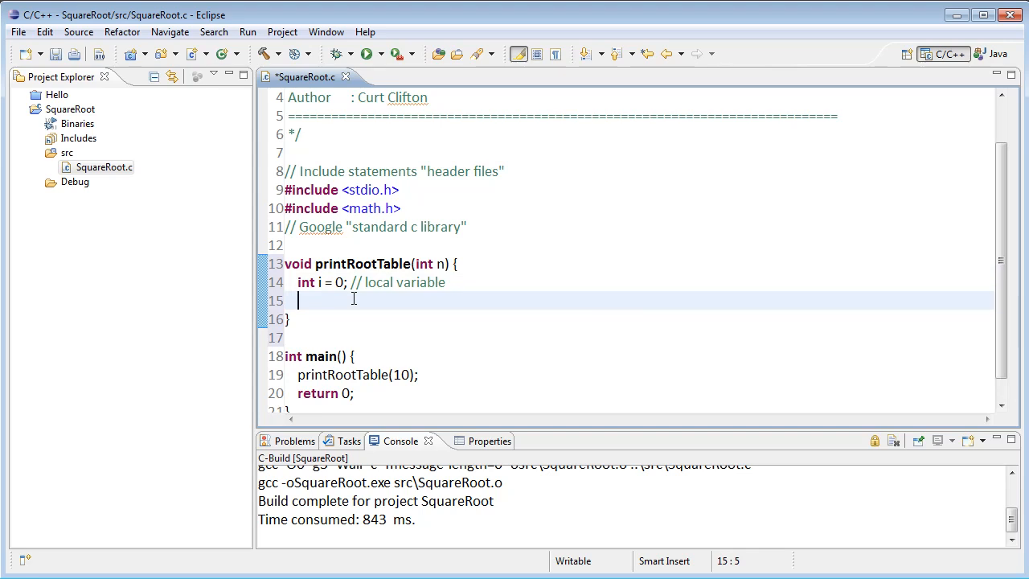
Write the loop header 'for (i = 1; i <= n; i++) {' in printRootTable, correcting the start value to 1.
type("for")
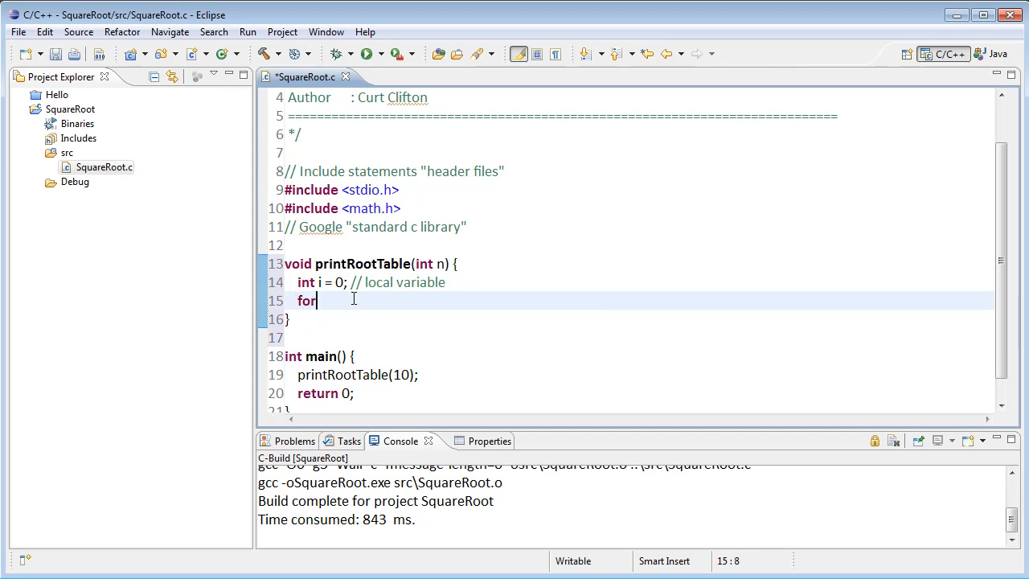
type("(")
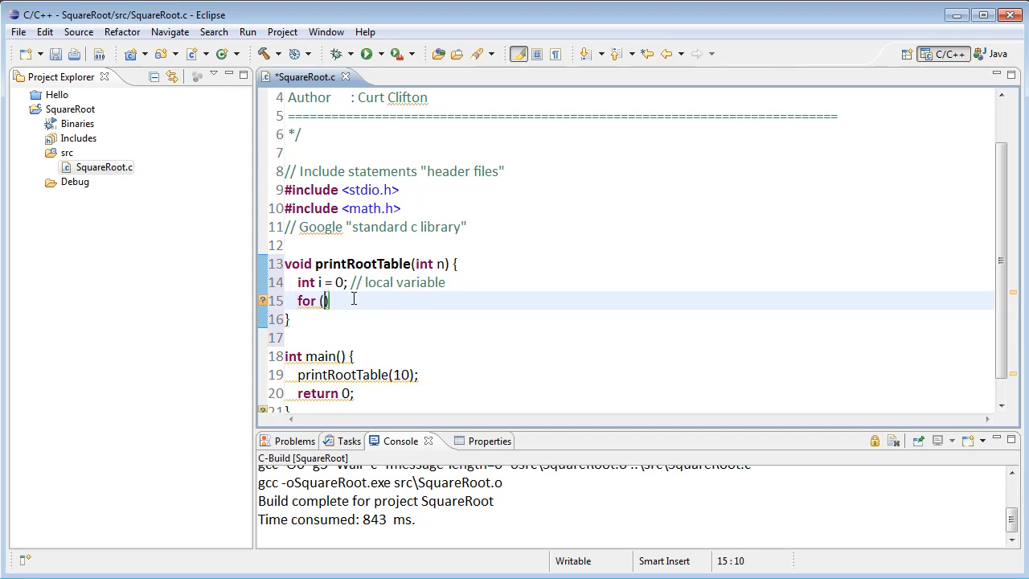
type("int i")
type("i = ")
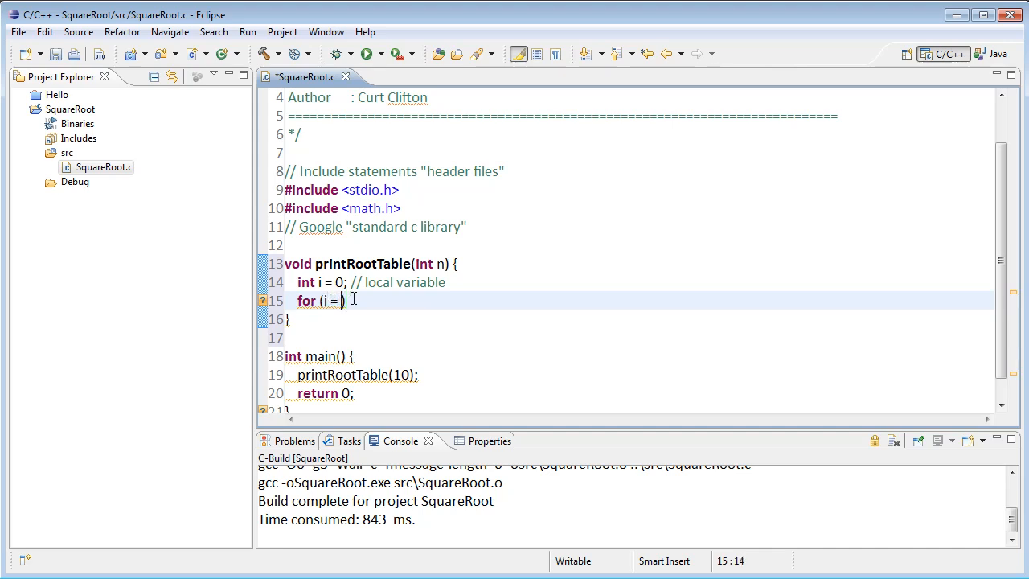
type("0; i")
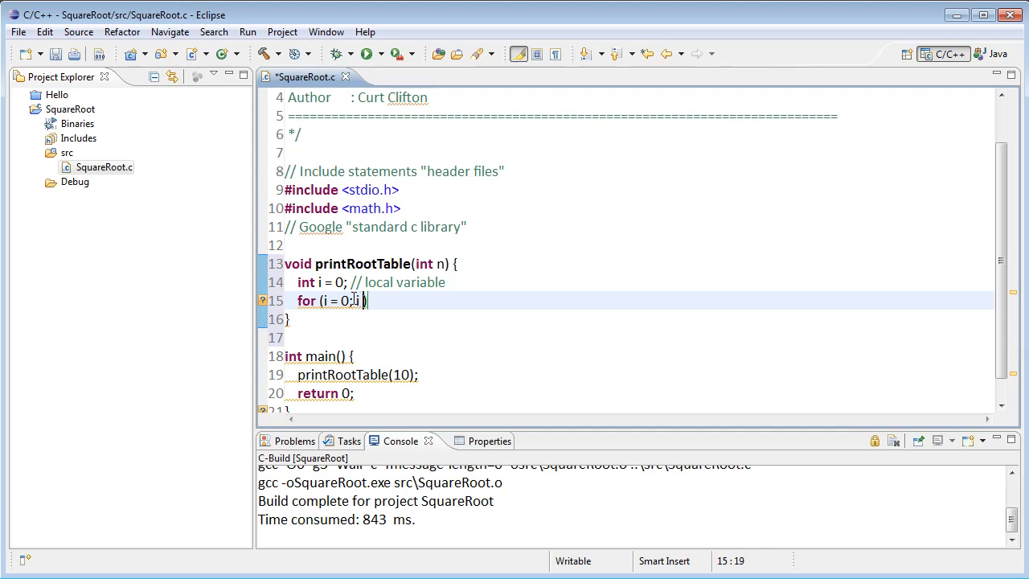
type("< n;")
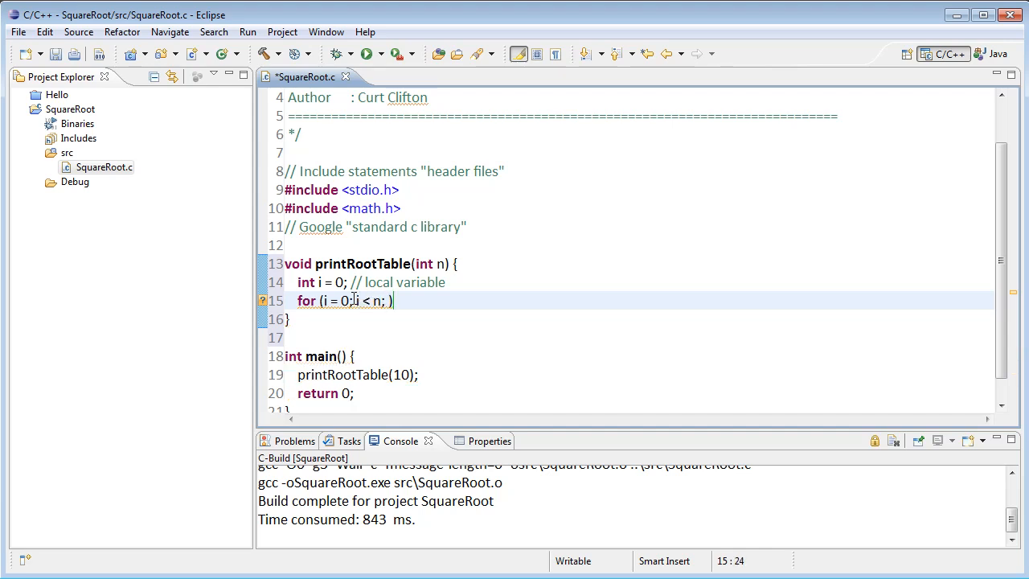
type("<=")
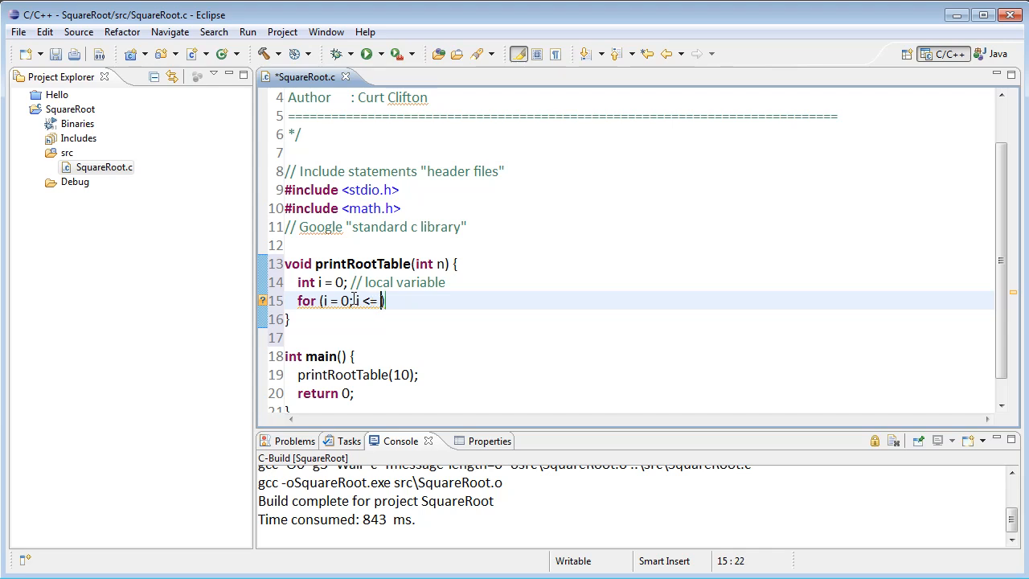
type("n; i++")
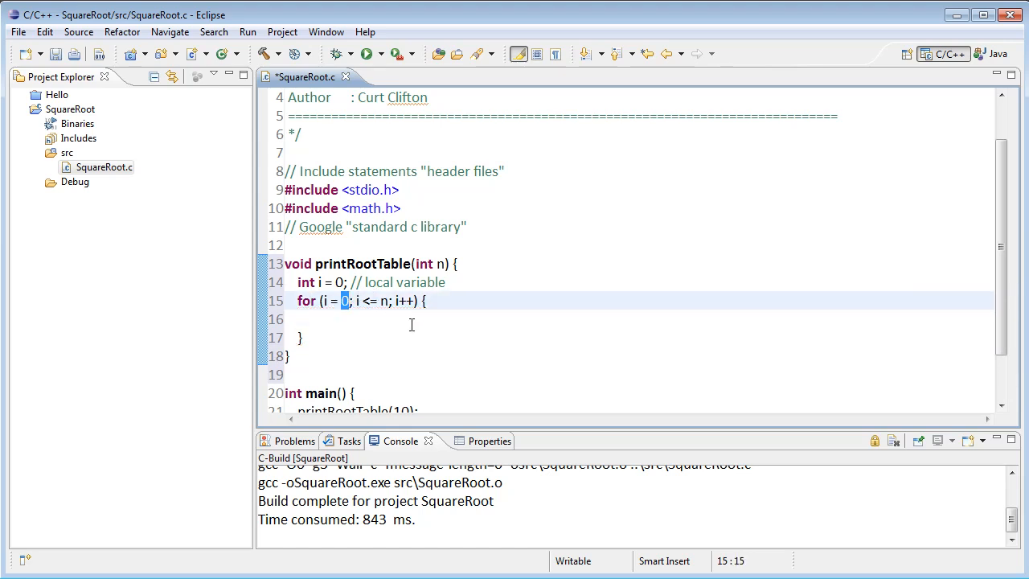
type("1")
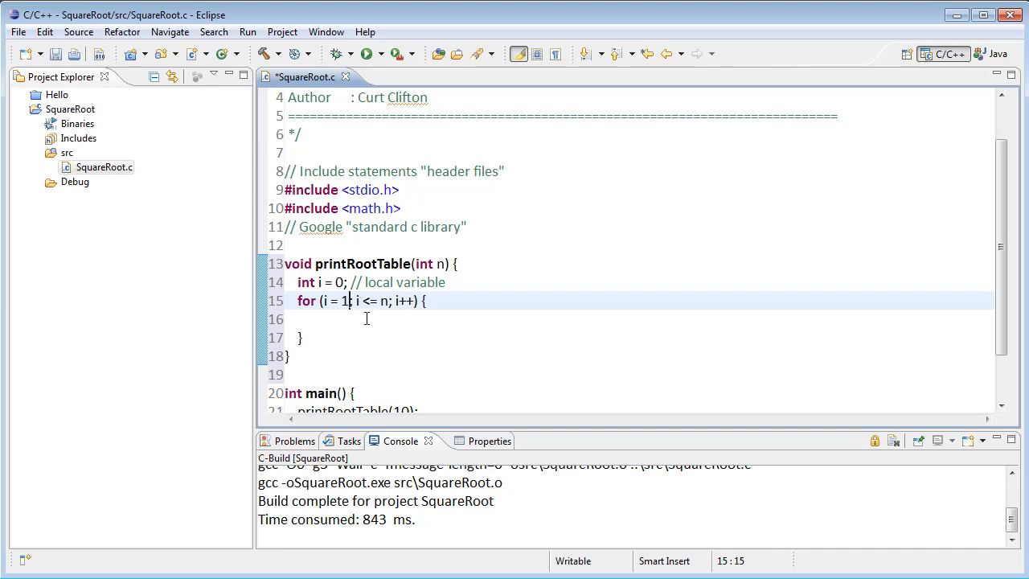
mouse_move(392, 319)
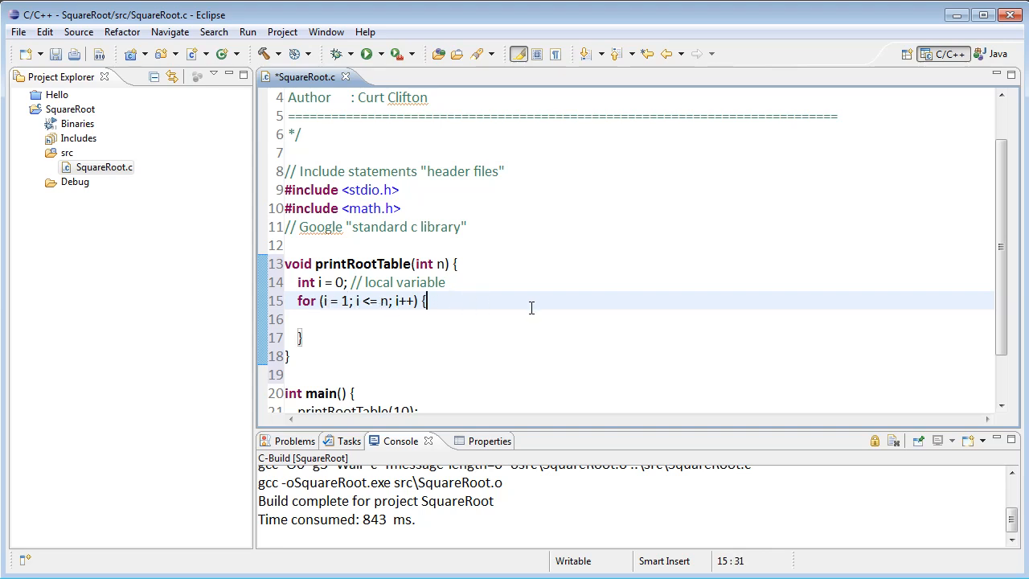
Add the comment '// initializes the loop by setting i to 1;' beside the for header.
type("//")
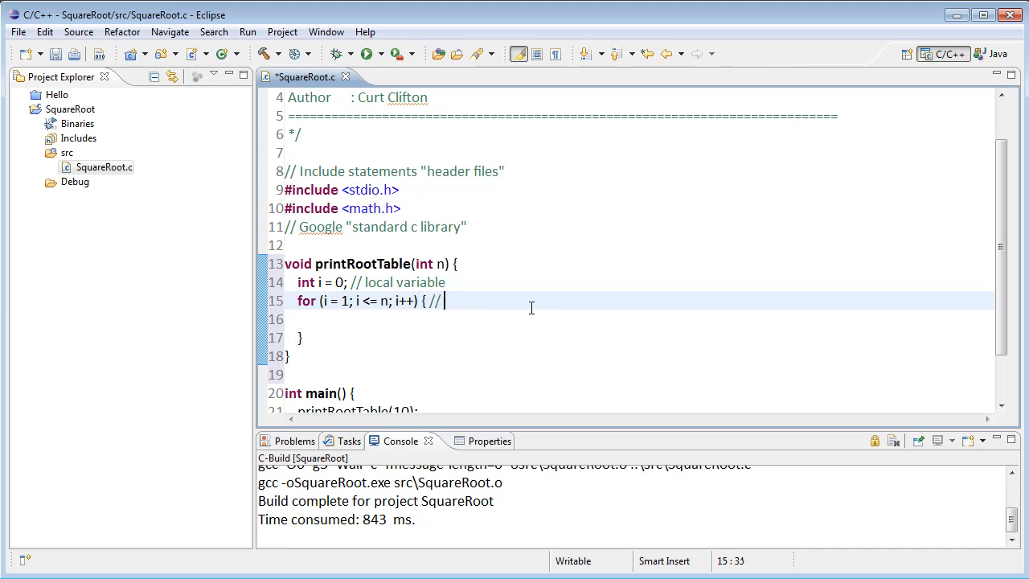
type("initializes the loo")
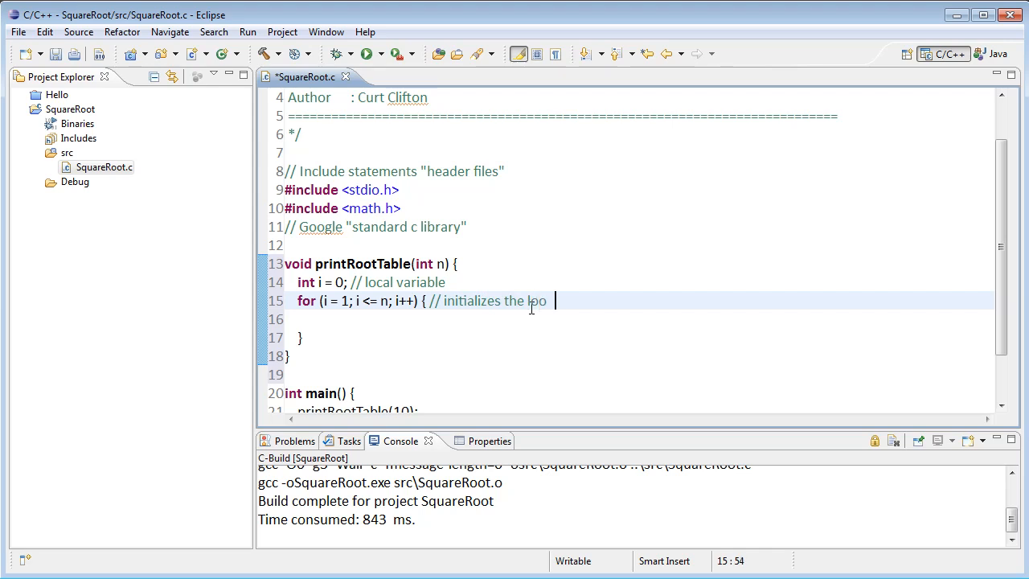
type("by setting i to 1;")
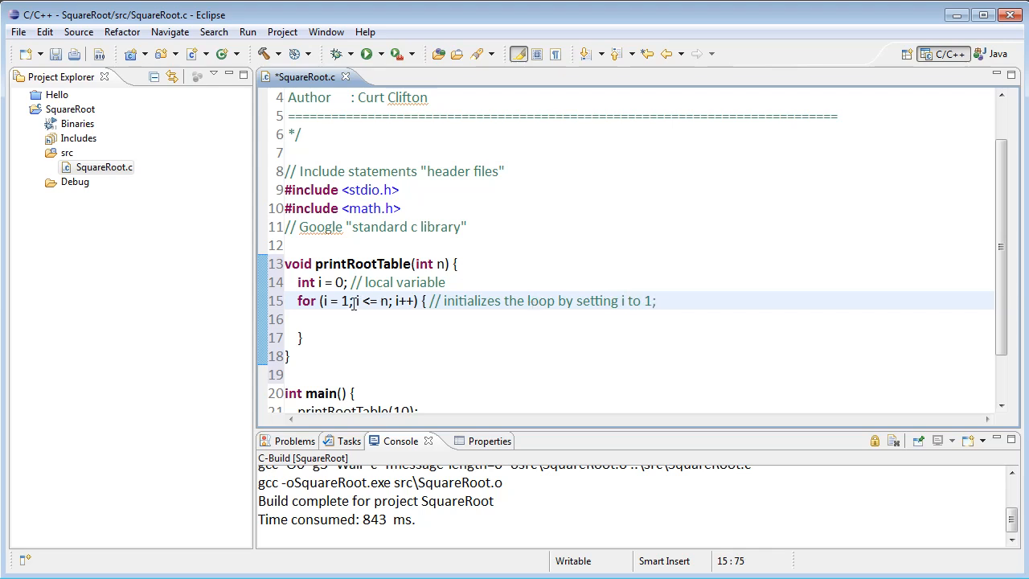
left_click_drag(354, 301, 389, 301)
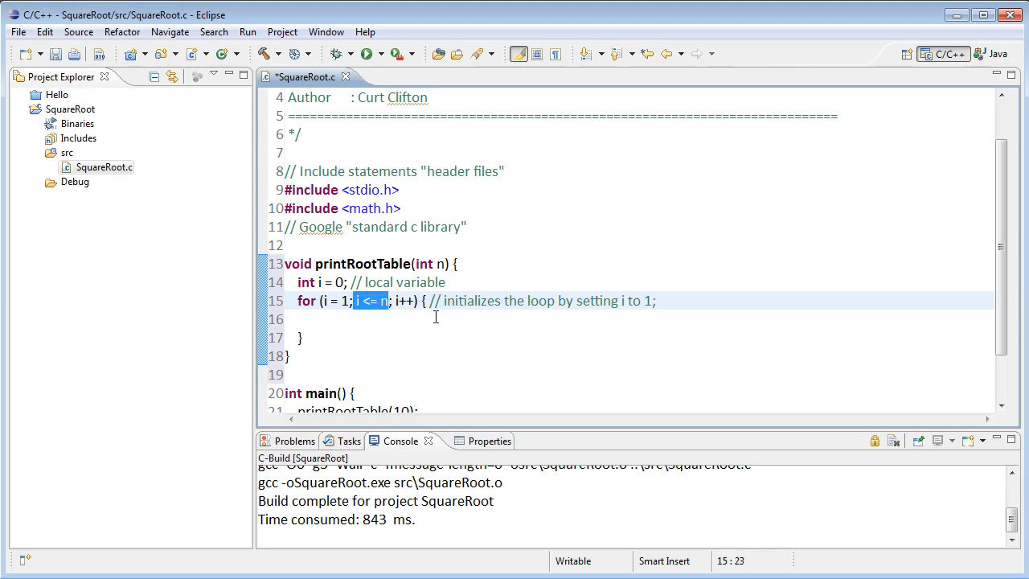
mouse_move(479, 328)
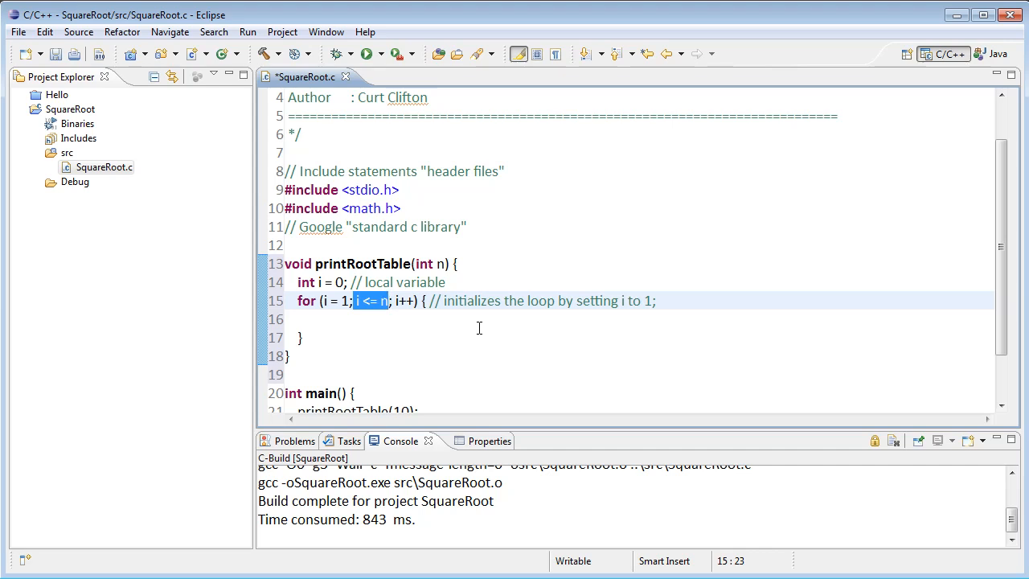
mouse_move(464, 318)
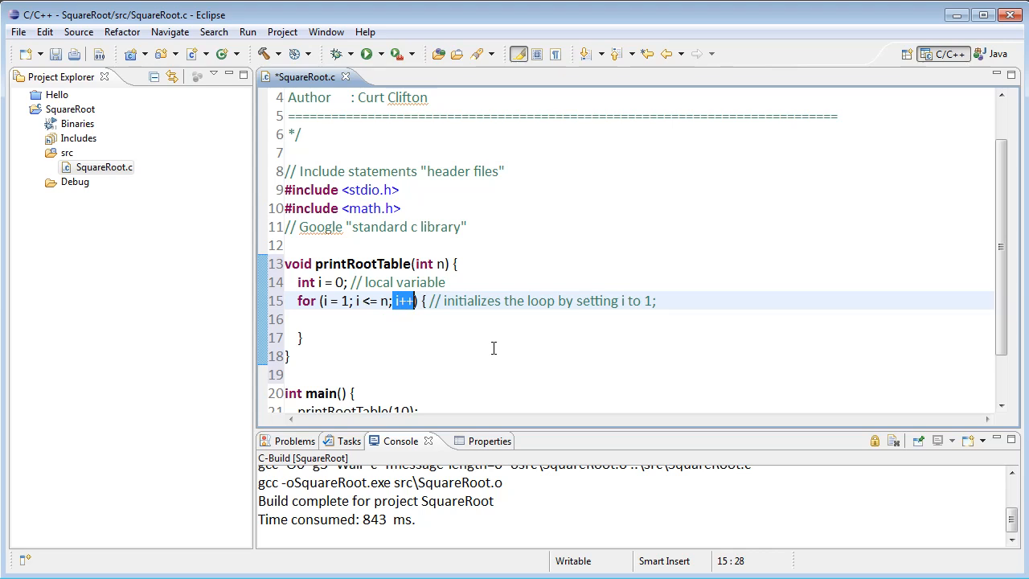
mouse_move(531, 309)
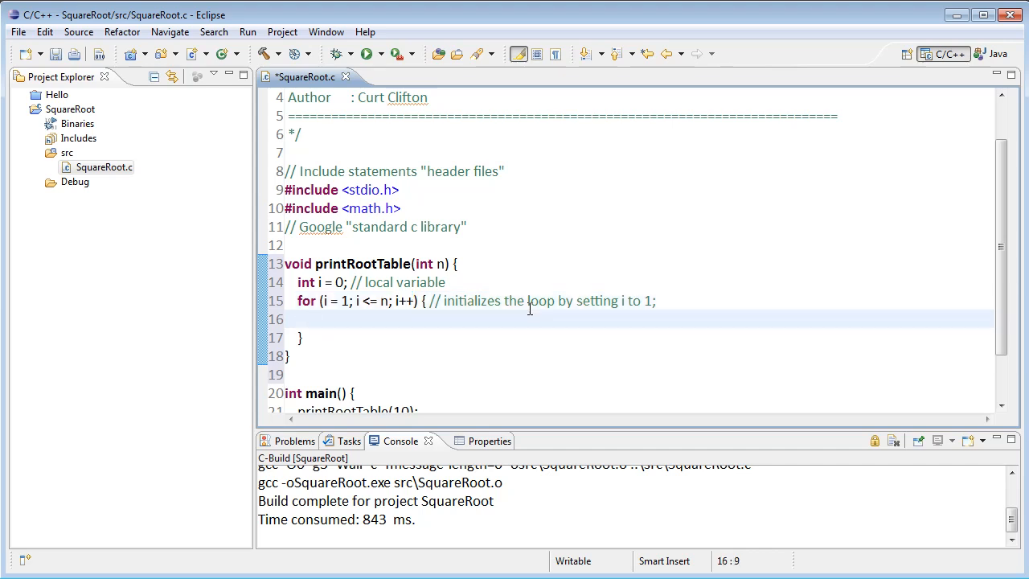
Begin the loop body with printf and the format string " %2d %7.3f\n".
type("prin")
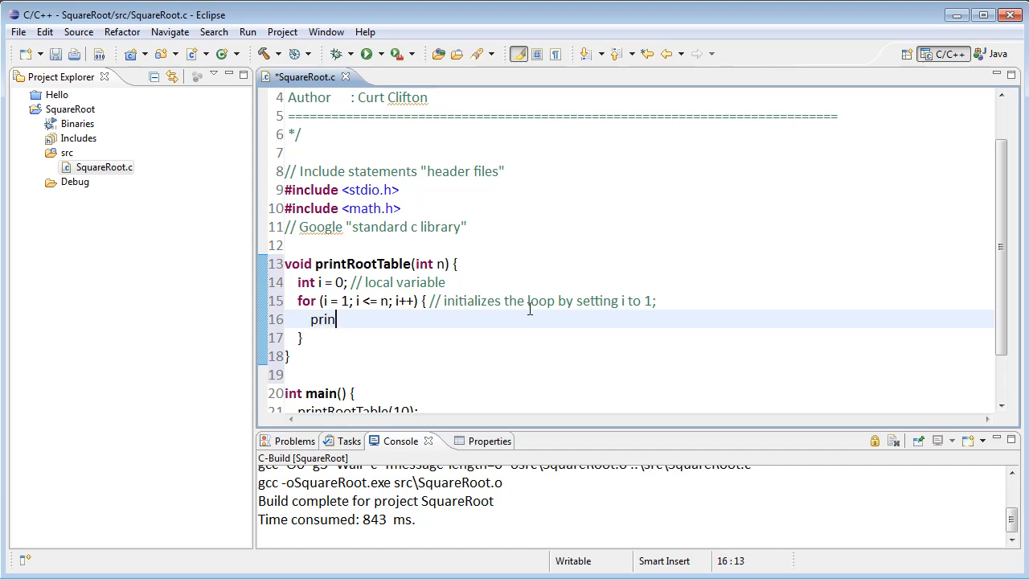
type("tf()")
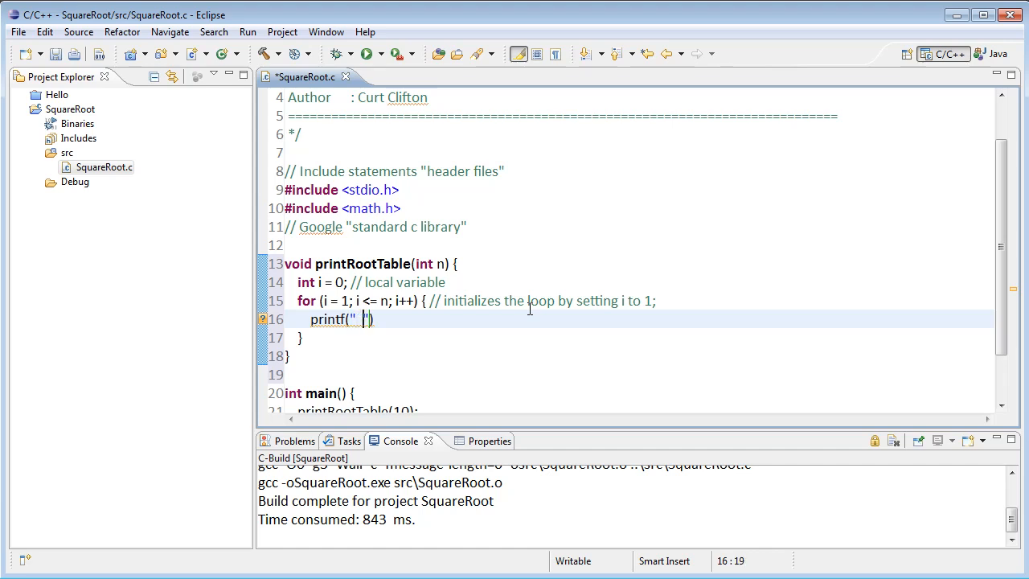
type("%2d")
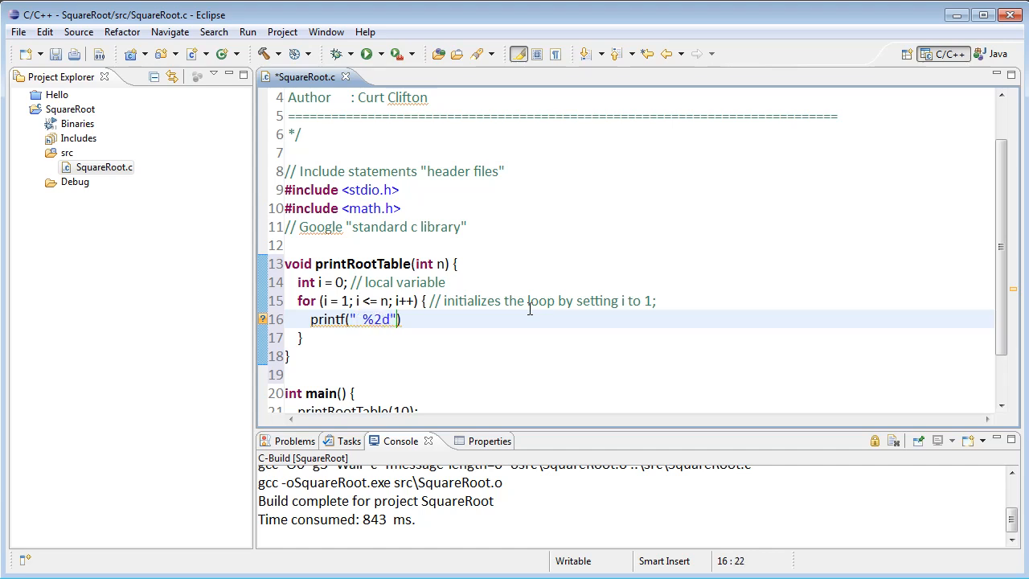
type("%f")
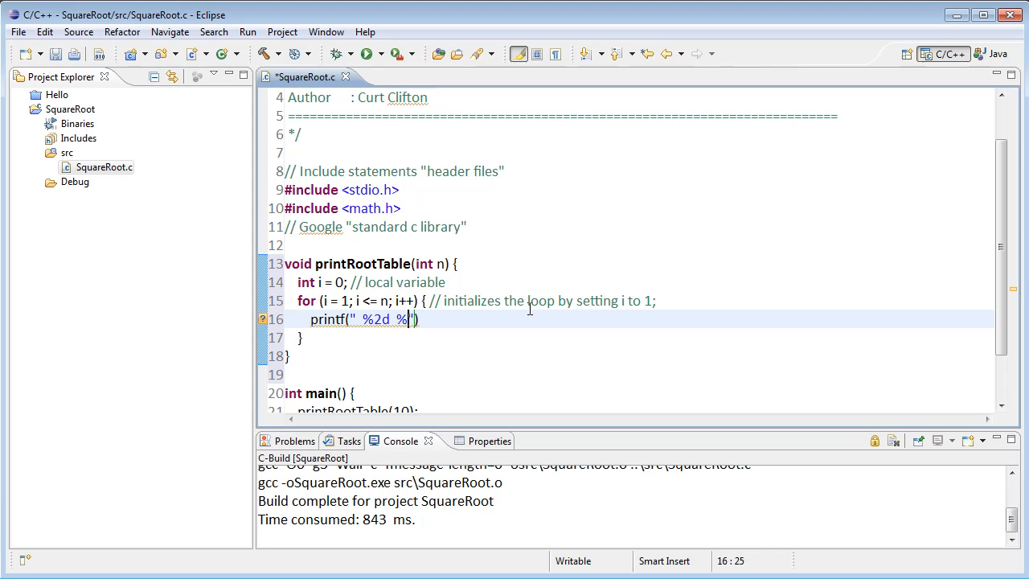
type("7.")
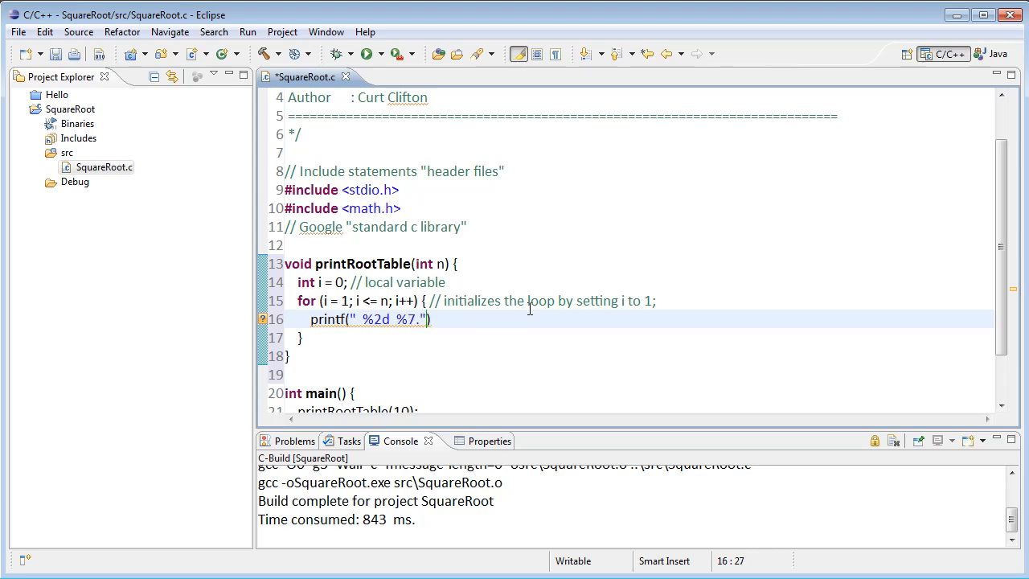
type("3")
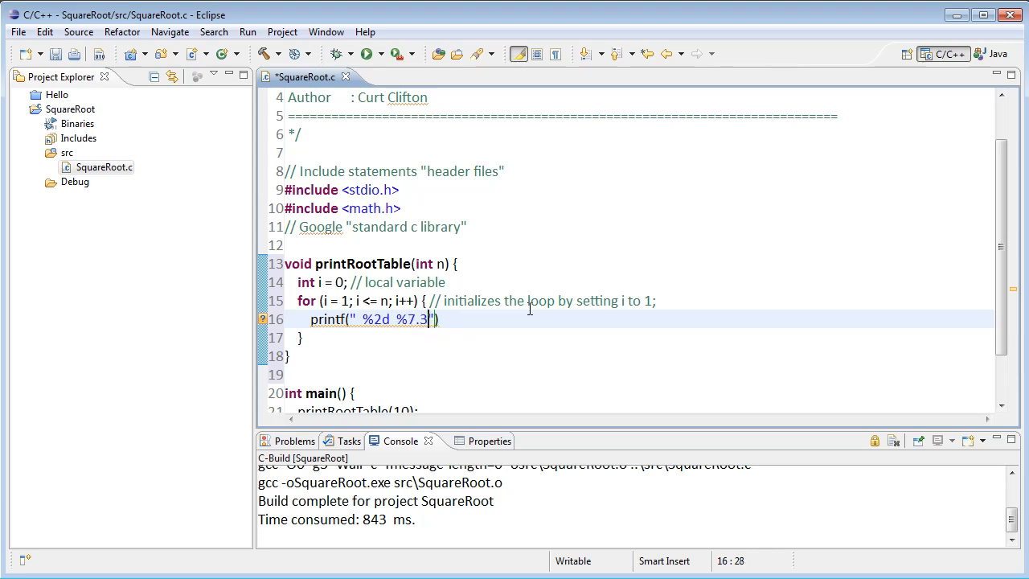
type("f")
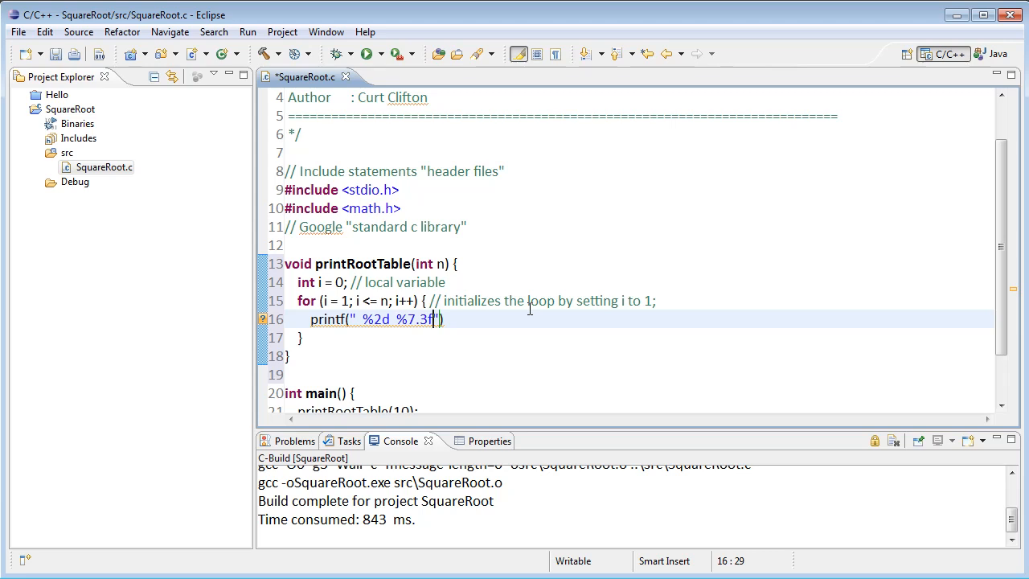
type("\\n")
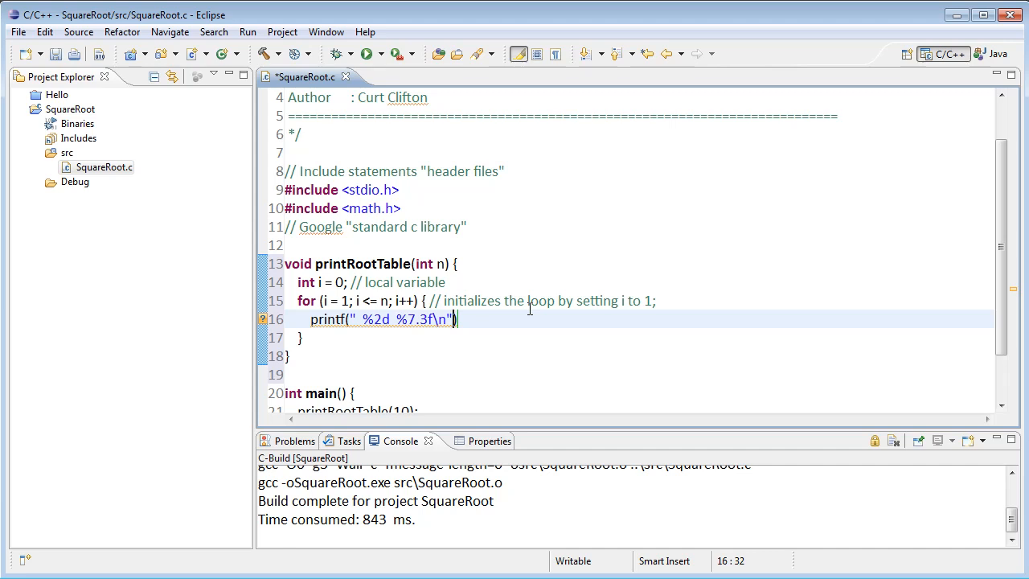
Complete the statement with arguments i and sqrt(i) so it reads printf(" %2d %7.3f\n", i, sqrt(i));.
type(",")
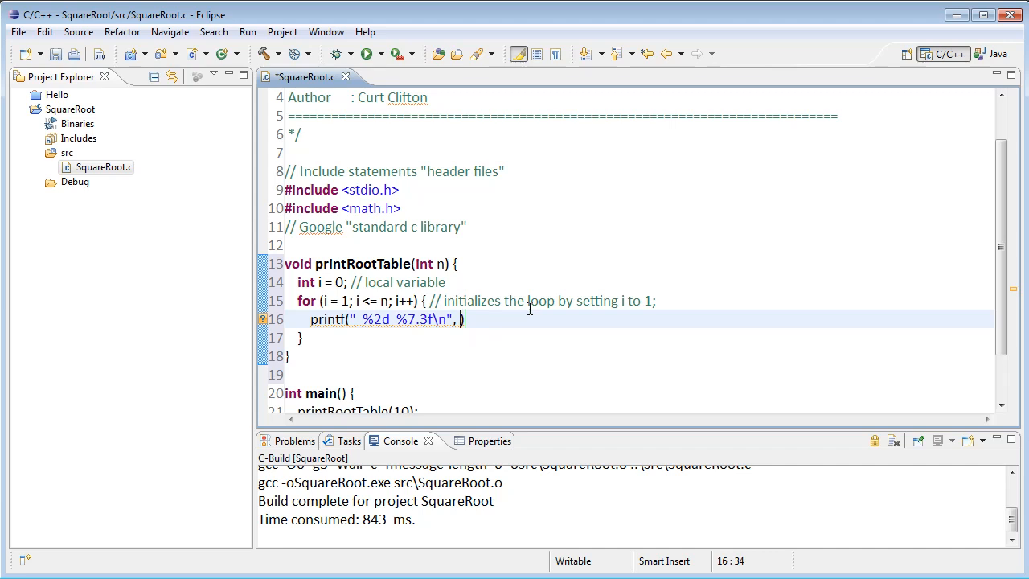
type("i)")
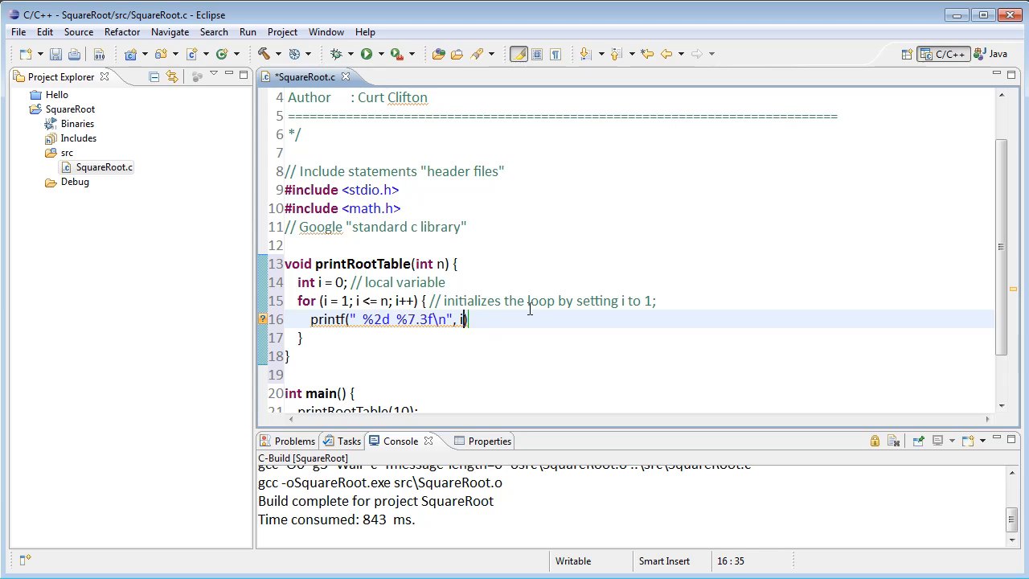
type(",")
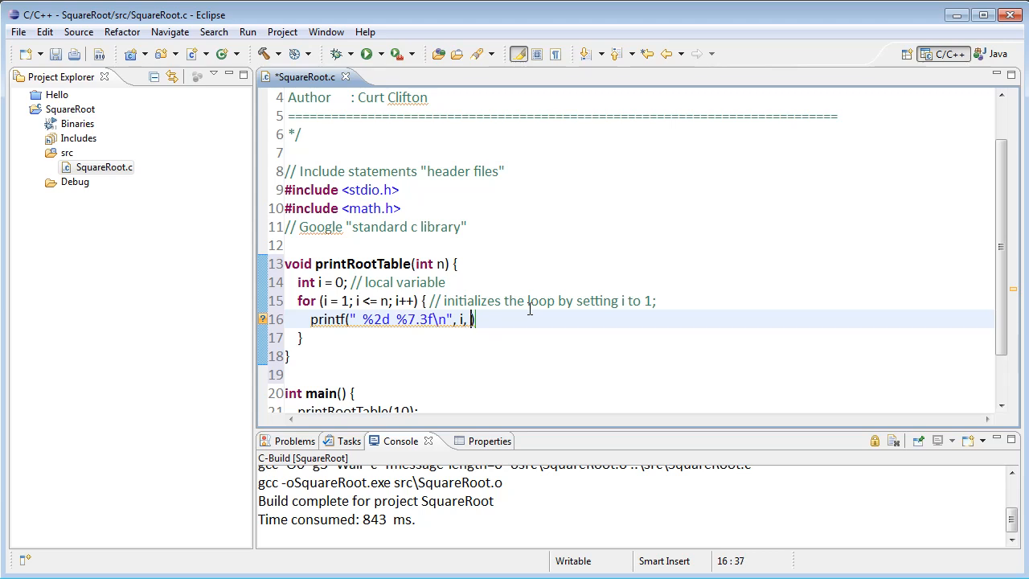
type("sqrt(i")
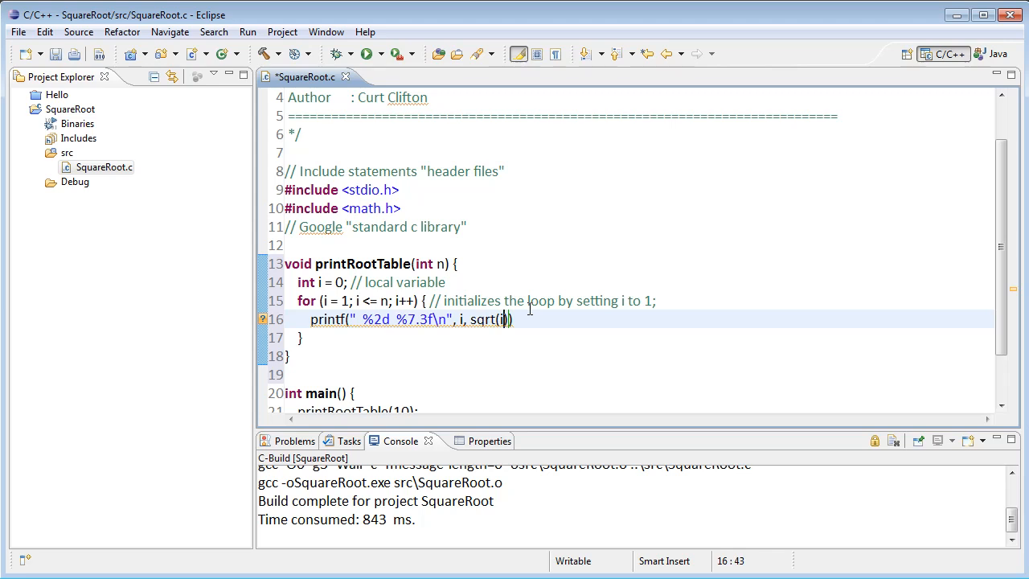
type(")")
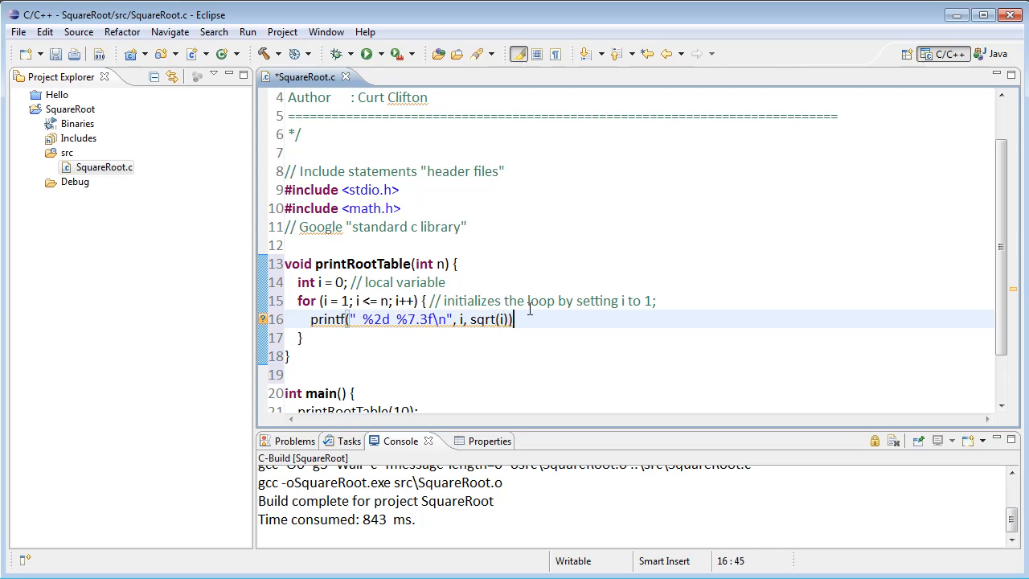
type(";")
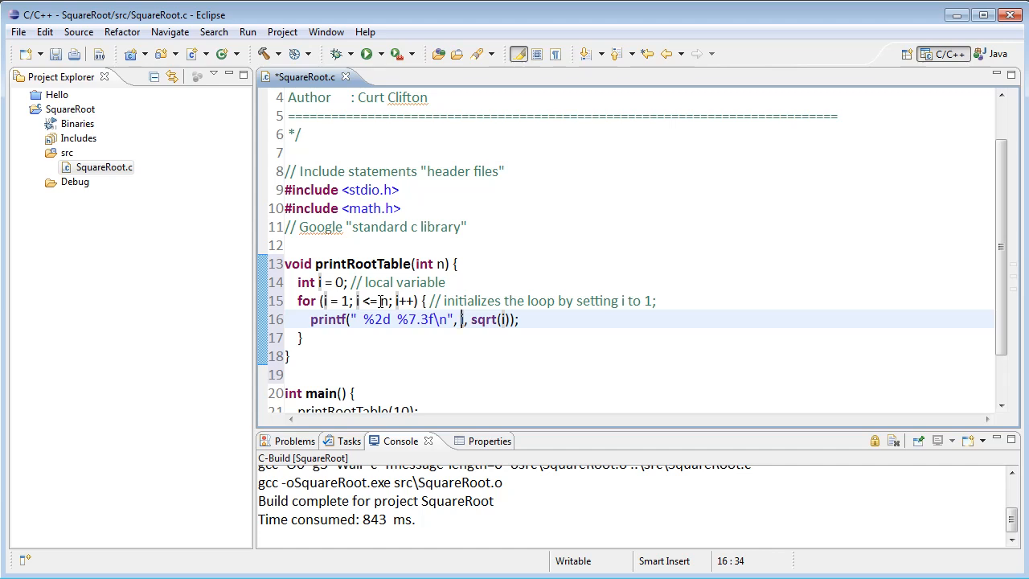
Save SquareRoot.c and run the SquareRoot project as a Local C/C++ Application.
key("ctrl+s")
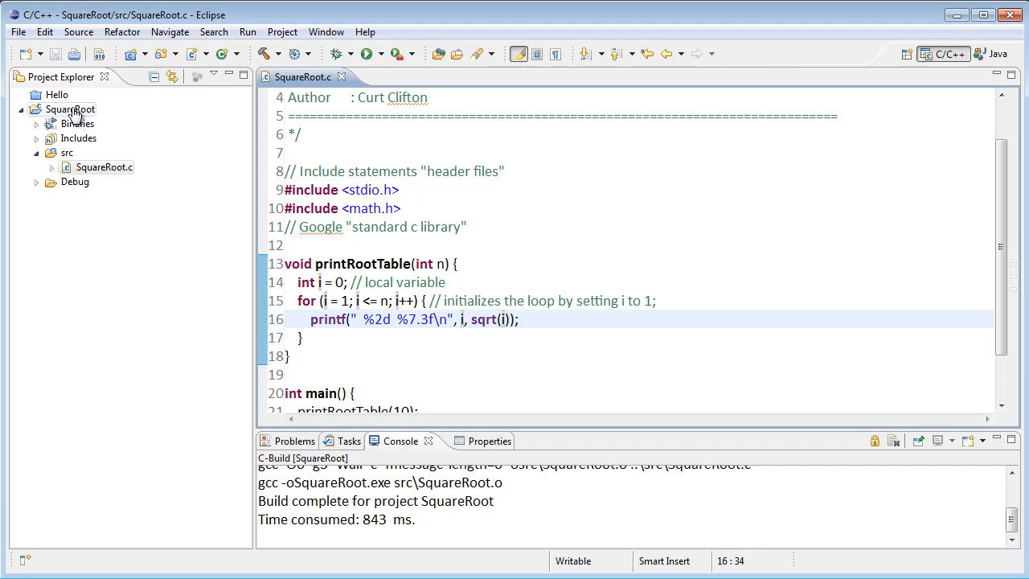
right_click(71, 109)
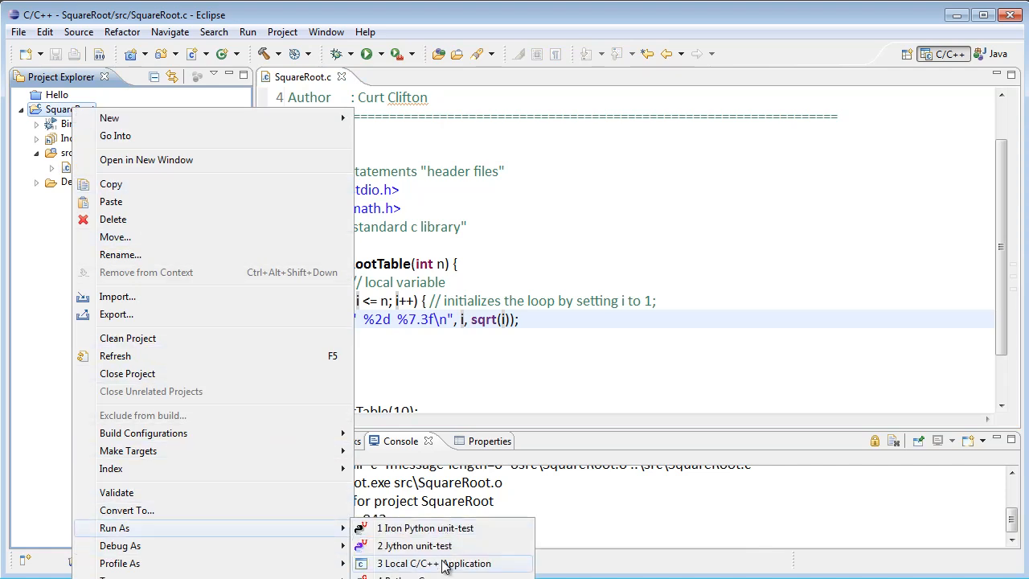
left_click(441, 562)
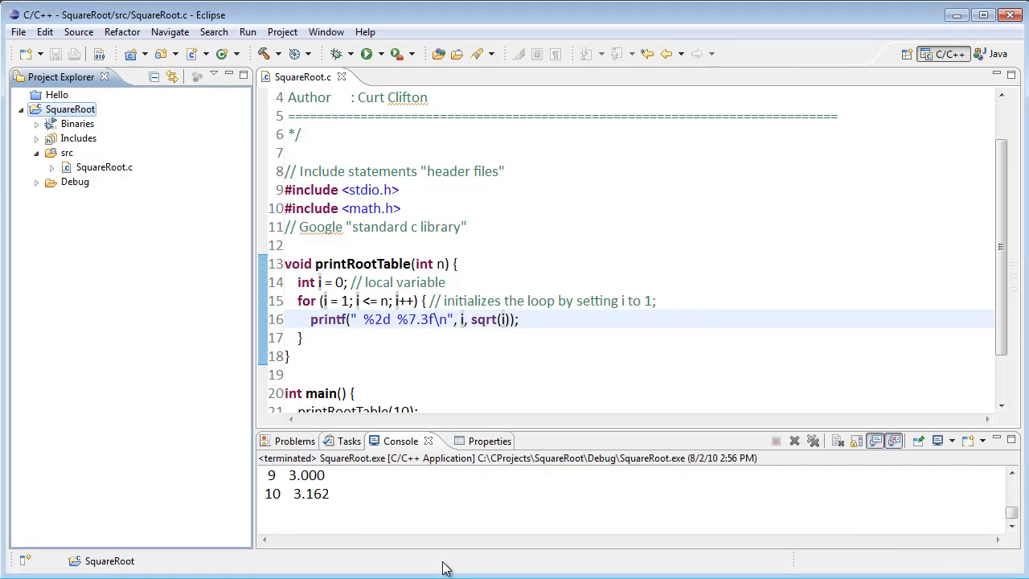
mouse_move(408, 431)
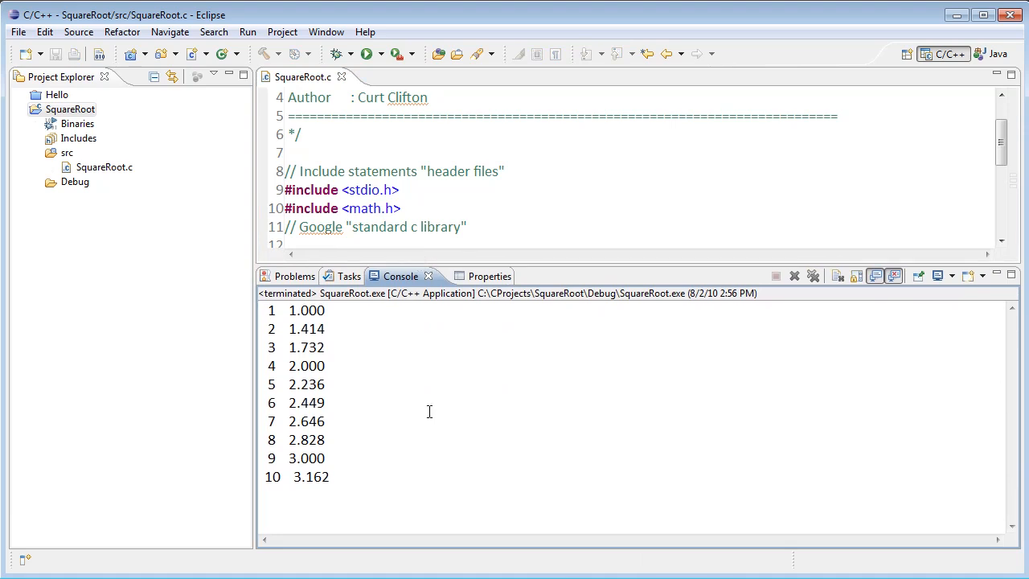
mouse_move(276, 318)
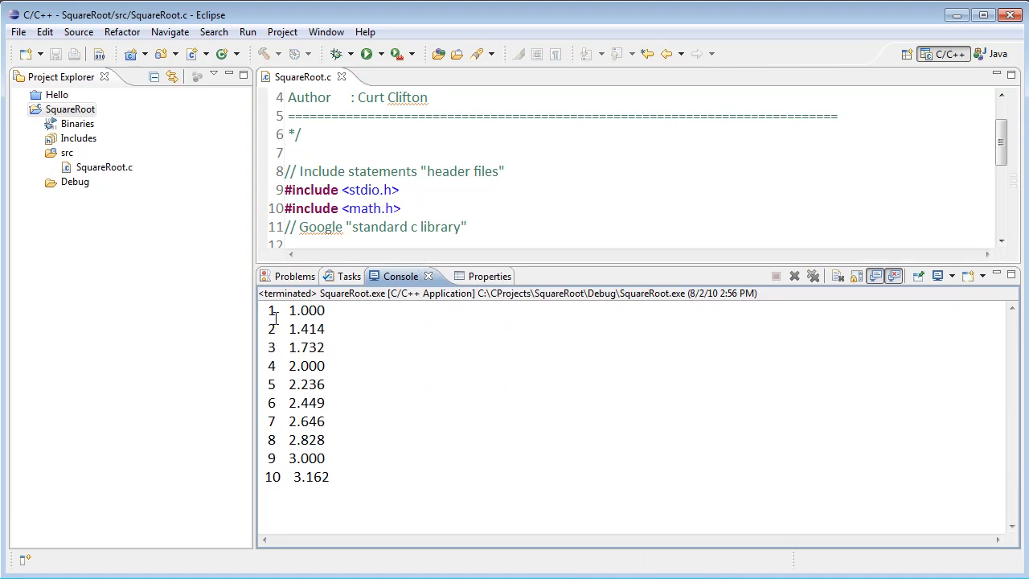
mouse_move(383, 267)
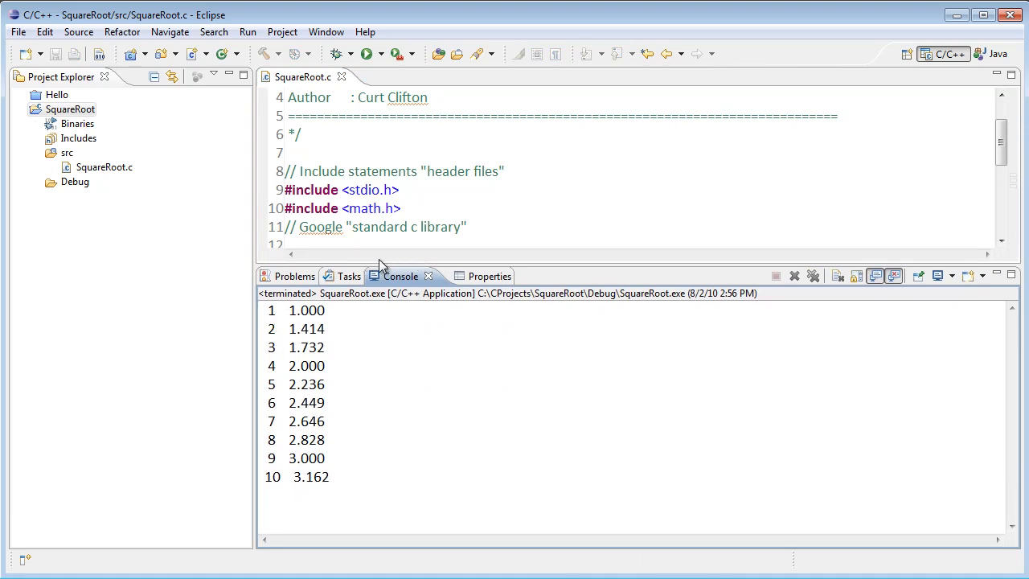